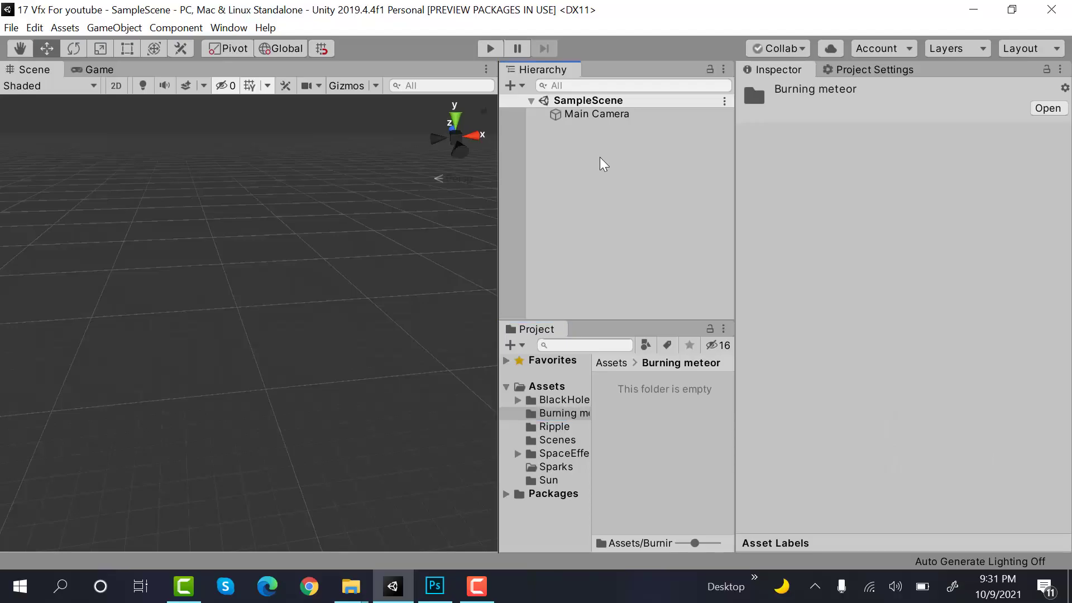
# Create a Particle System named Meteor_PS at Y -2, rotated -90 on X.
pyautogui.rightClick(602, 164)
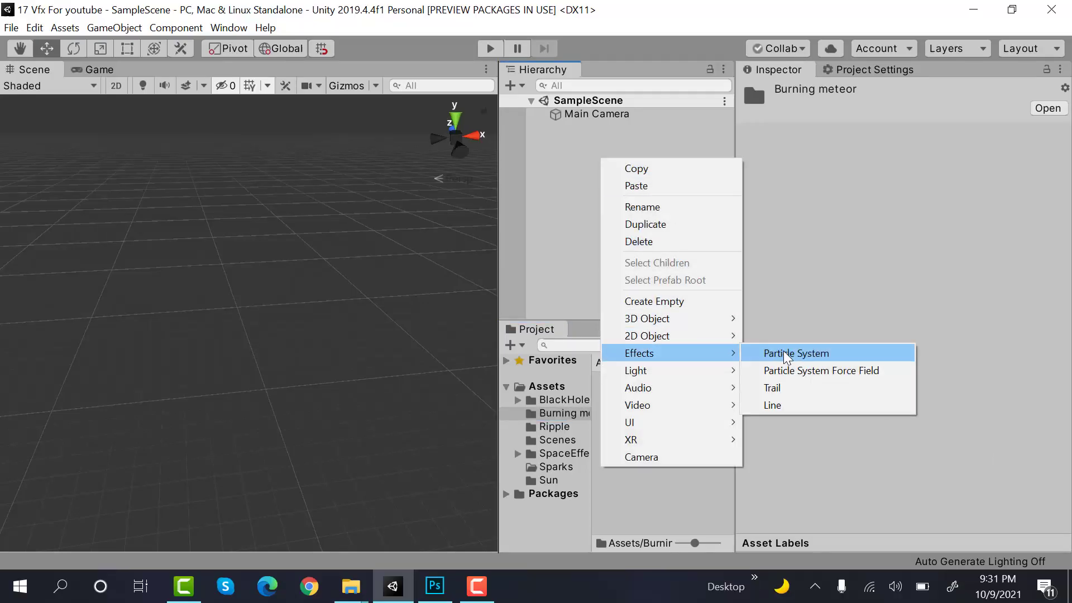
pyautogui.click(794, 353)
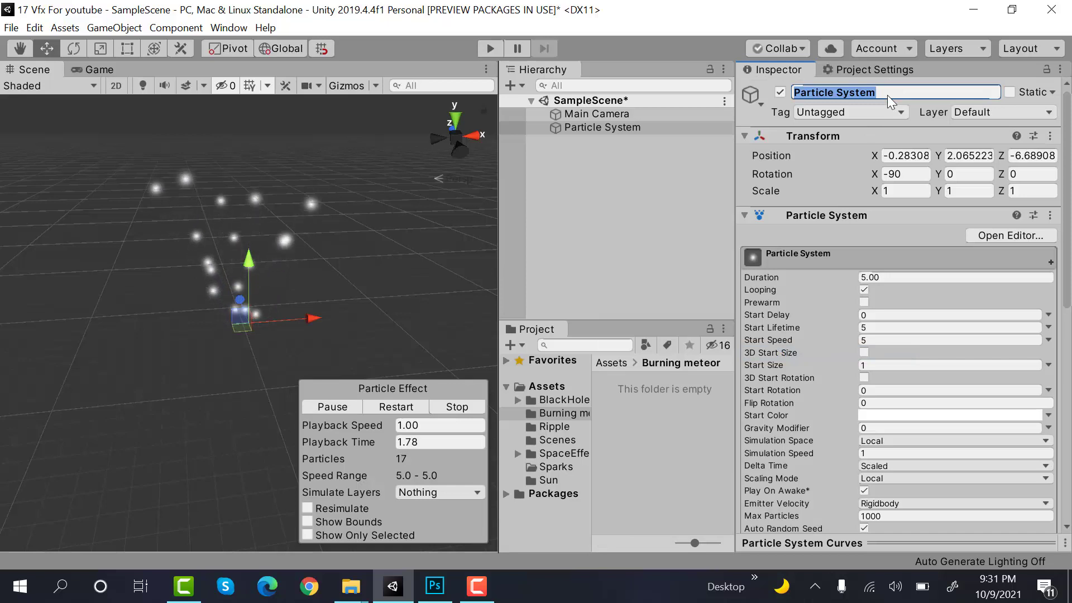
pyautogui.write('Meteor_PS')
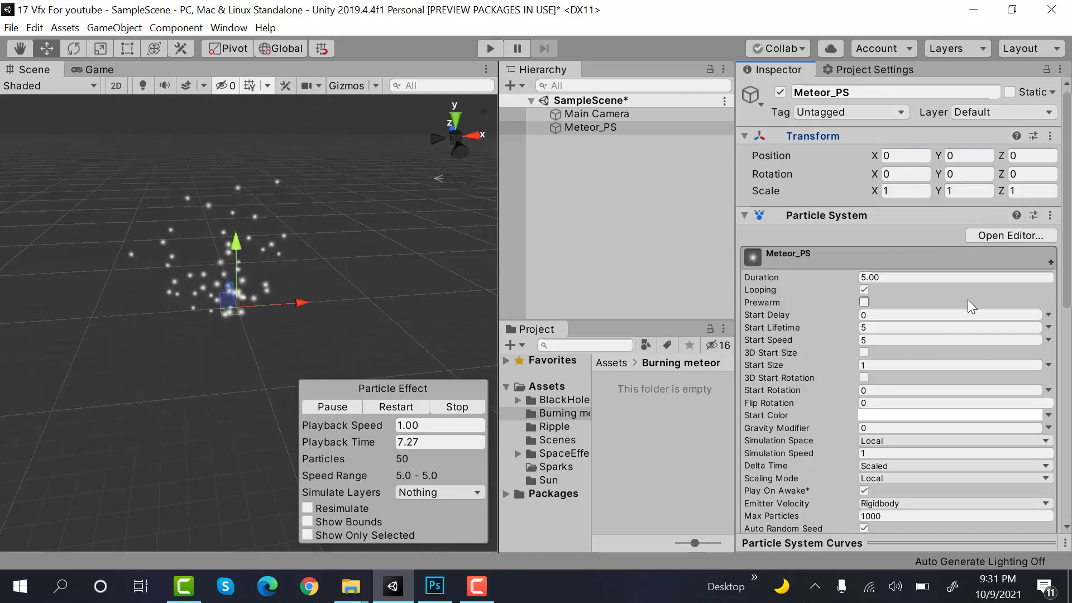
pyautogui.scroll(-3)
pyautogui.write('-90')
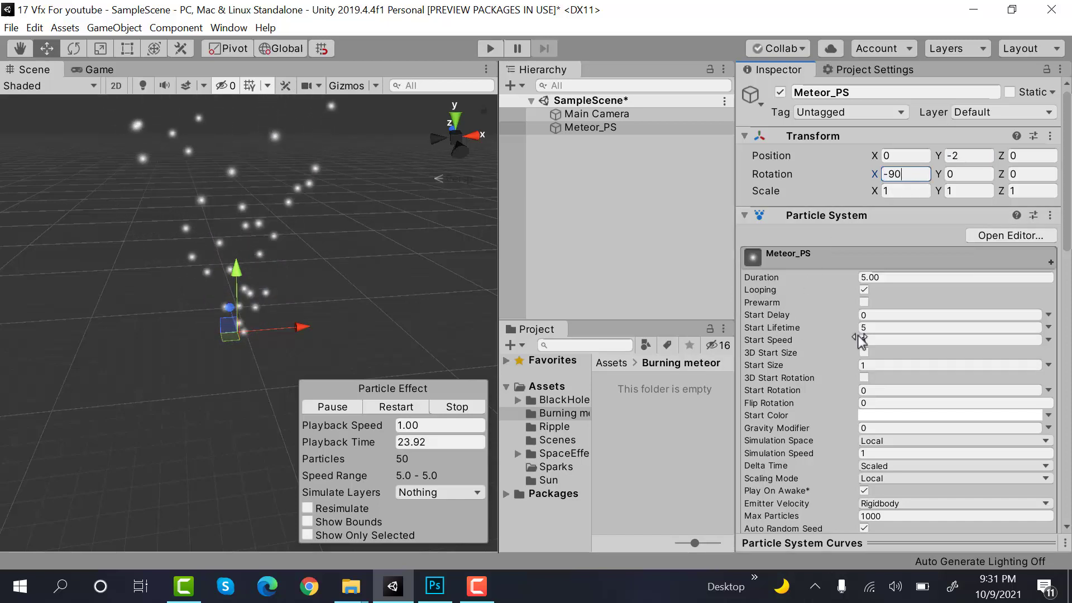
# Set Start Speed 0 and random 3D Start Size between 6,6,6 and 3,3,3.
pyautogui.click(950, 340)
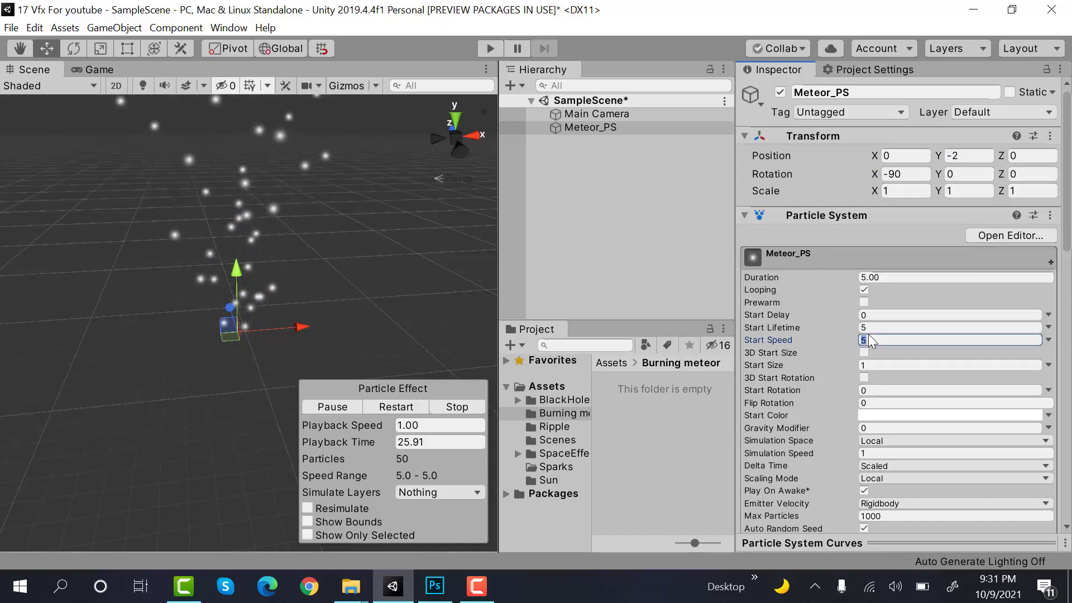
pyautogui.write('0')
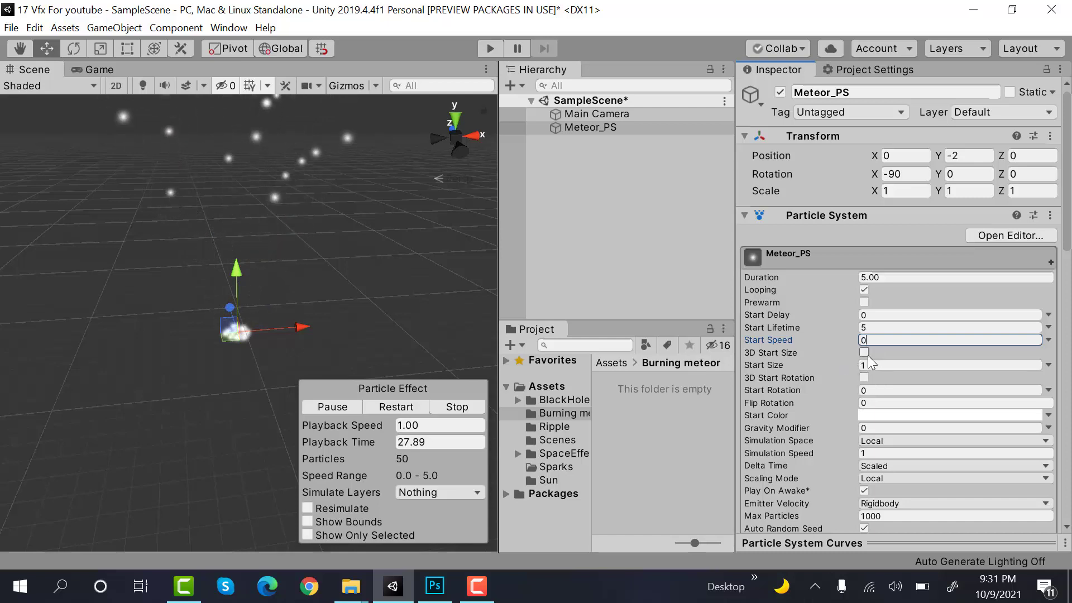
pyautogui.click(864, 352)
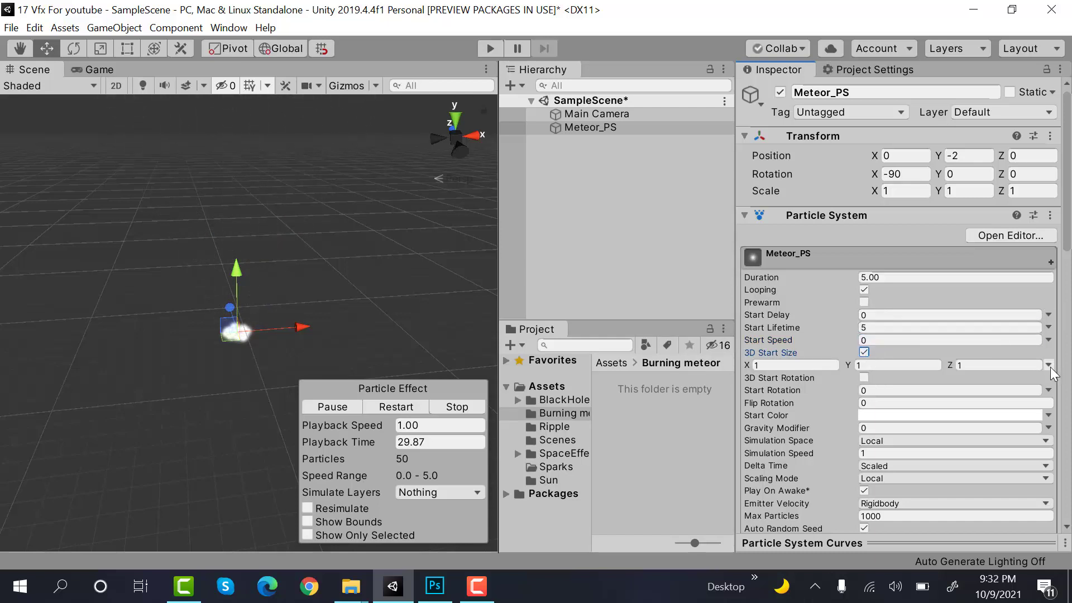
pyautogui.click(1048, 365)
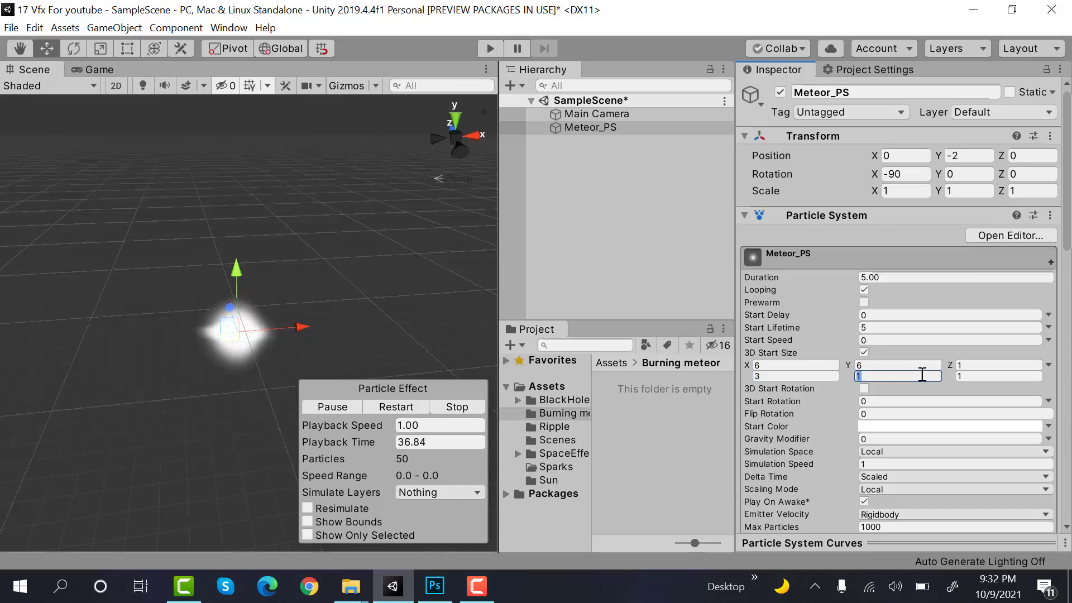
pyautogui.click(999, 364)
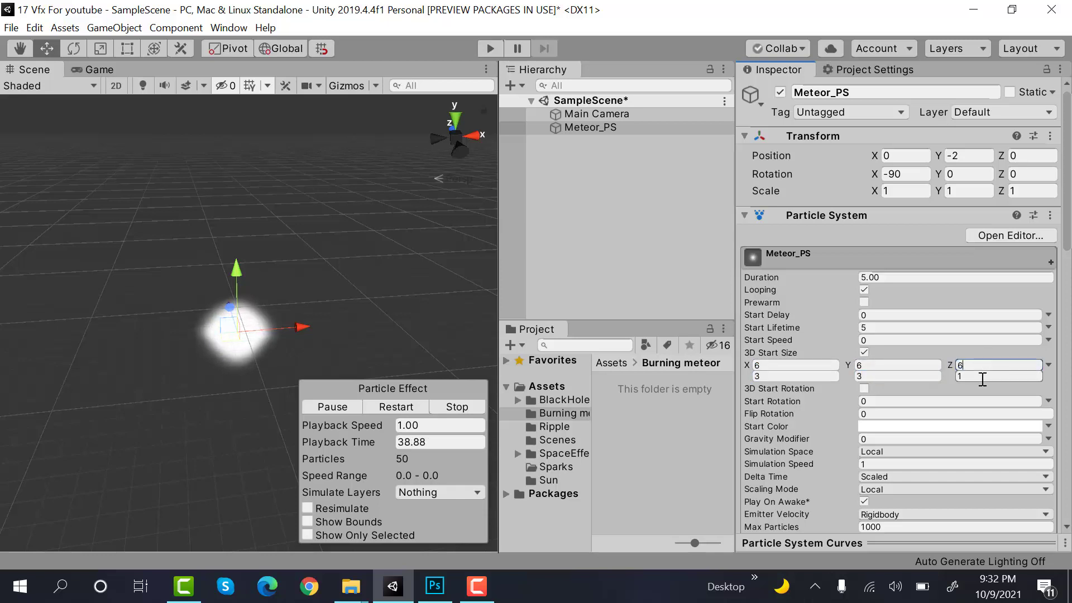
pyautogui.write('3')
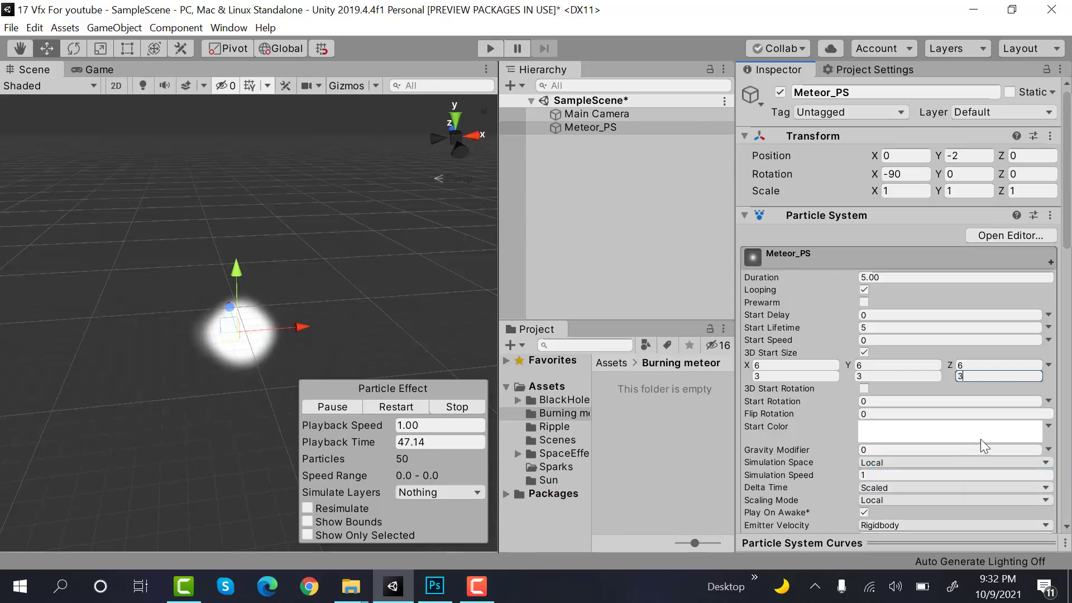
pyautogui.click(953, 425)
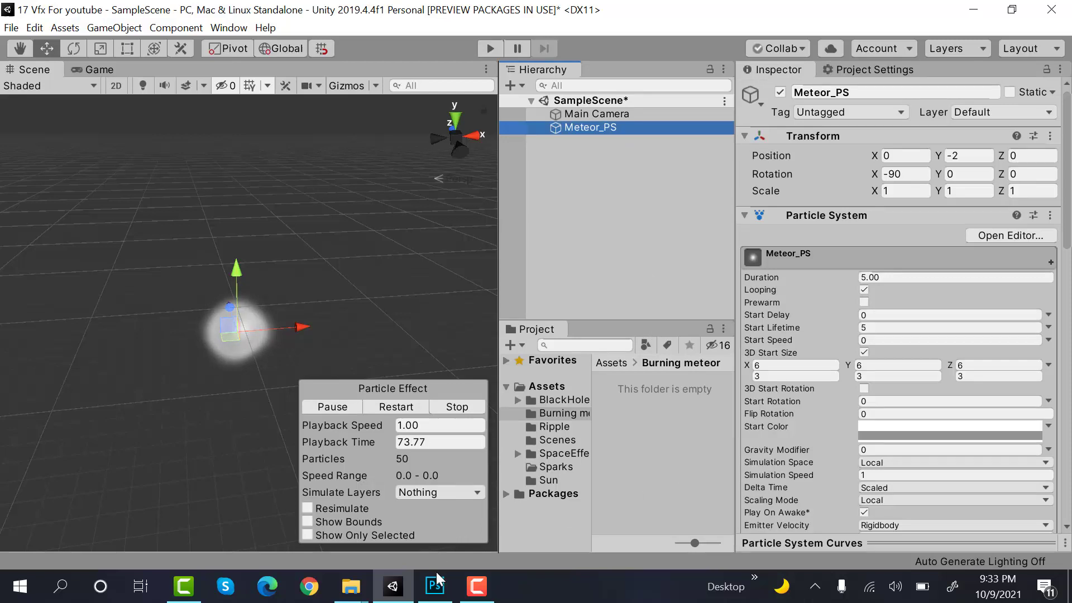
# Switch to Photoshop and create a new 512×512 document.
pyautogui.click(435, 587)
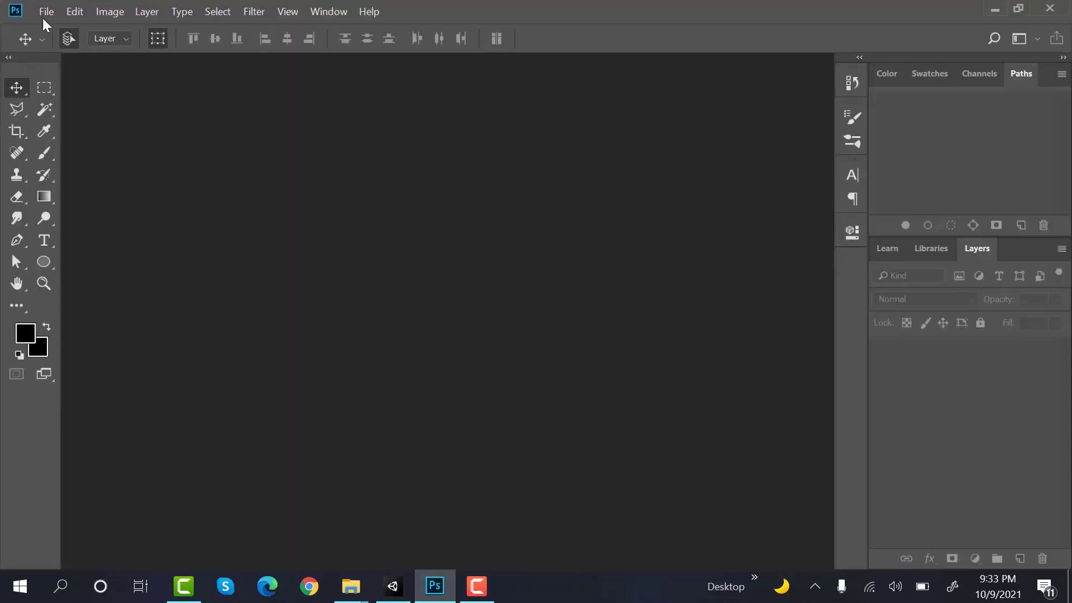
pyautogui.click(46, 11)
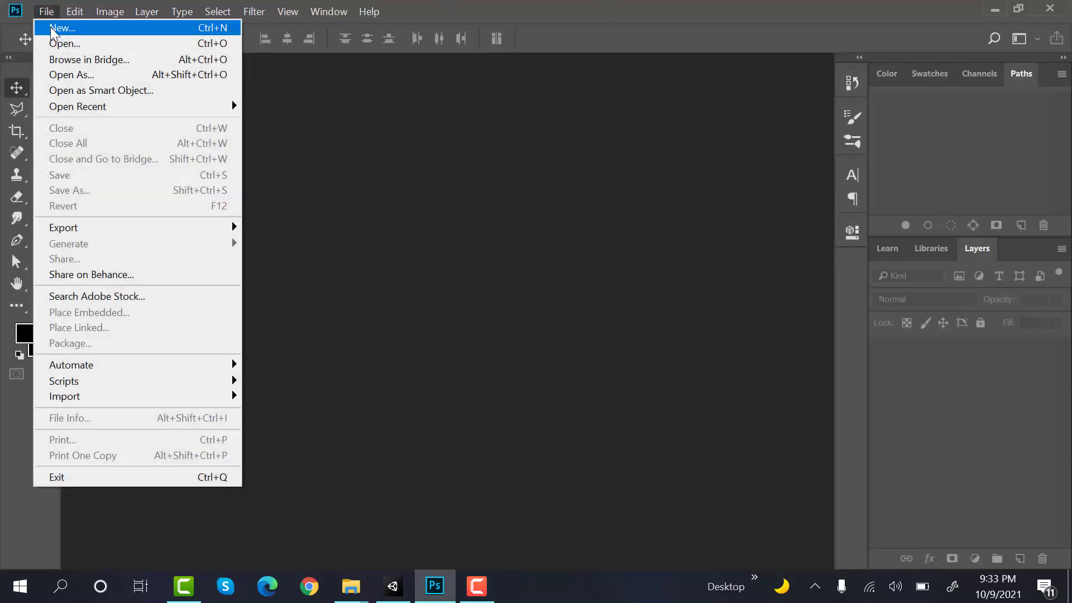
pyautogui.click(61, 26)
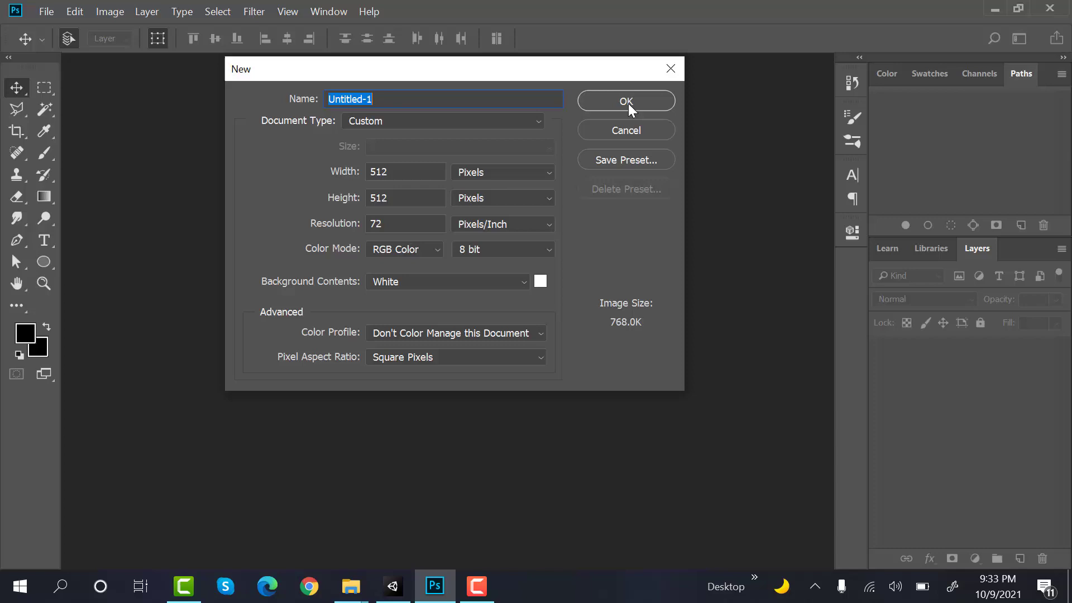
pyautogui.click(624, 100)
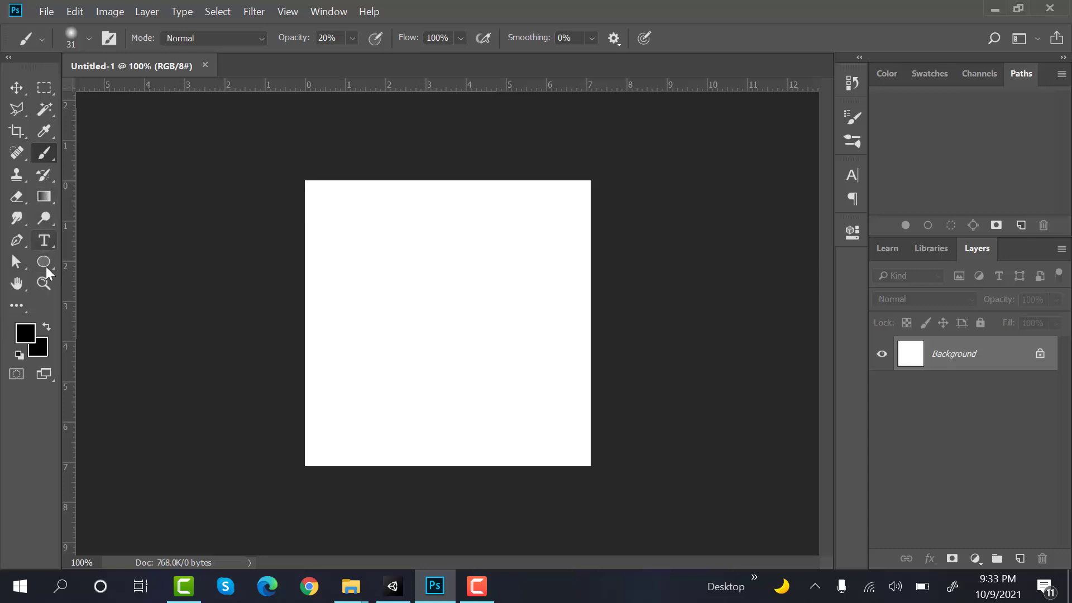
# Fill the background black with the Paint Bucket and set the foreground colour to orange ff9921.
pyautogui.click(43, 196)
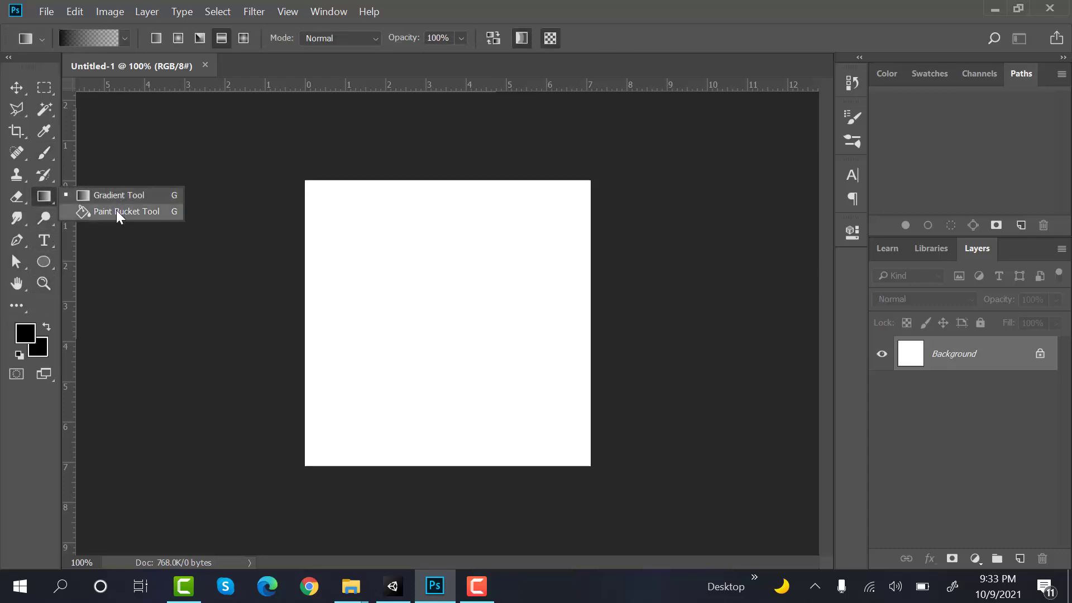
pyautogui.click(127, 211)
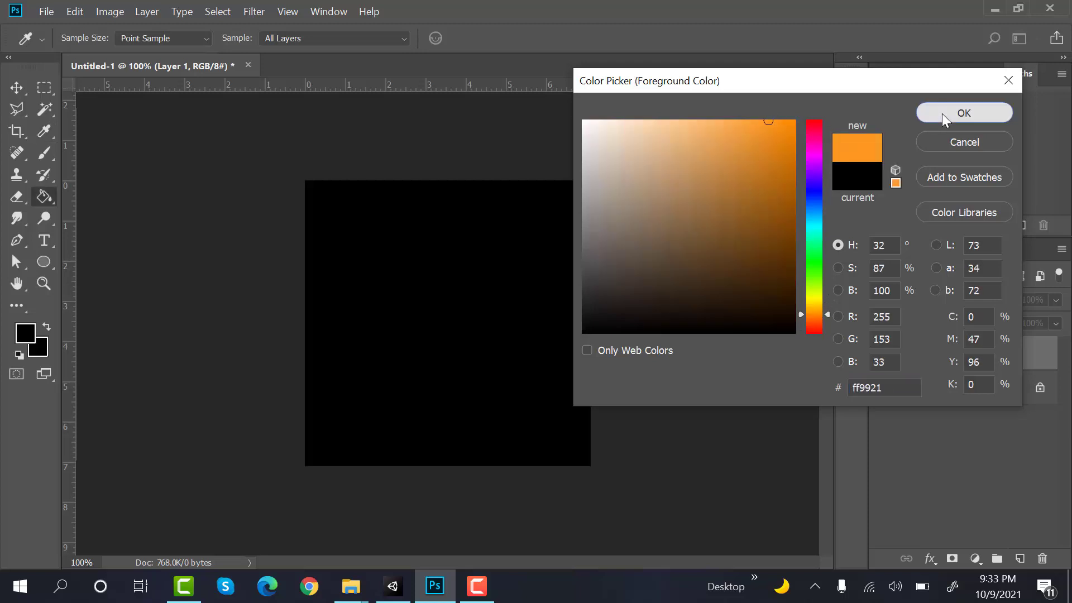
pyautogui.click(964, 112)
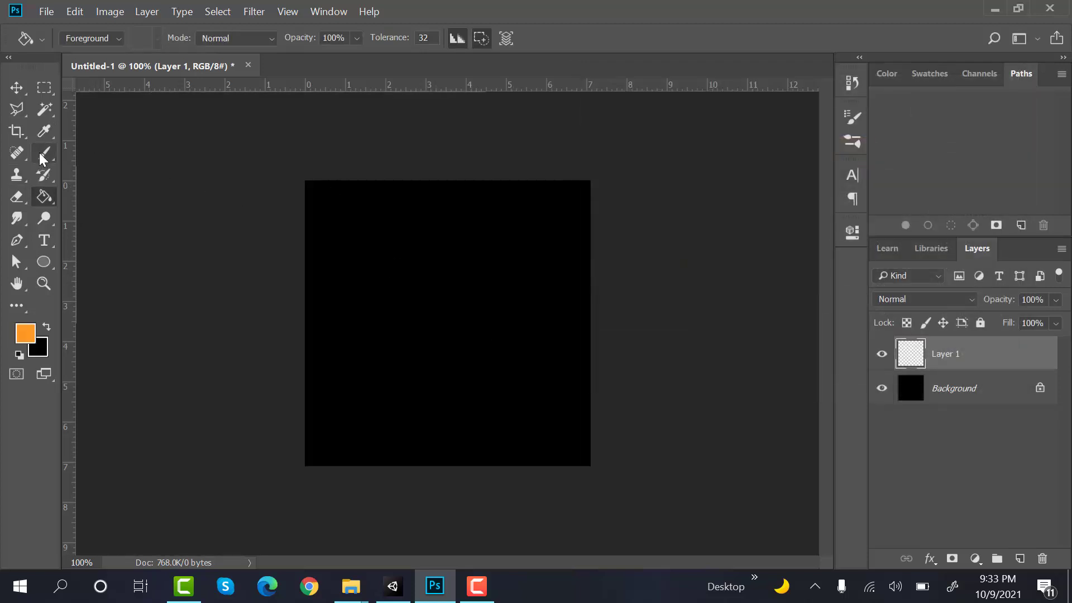
# Paint a soft round 187px orange glow at full opacity in the centre and hide the Background layer.
pyautogui.click(43, 153)
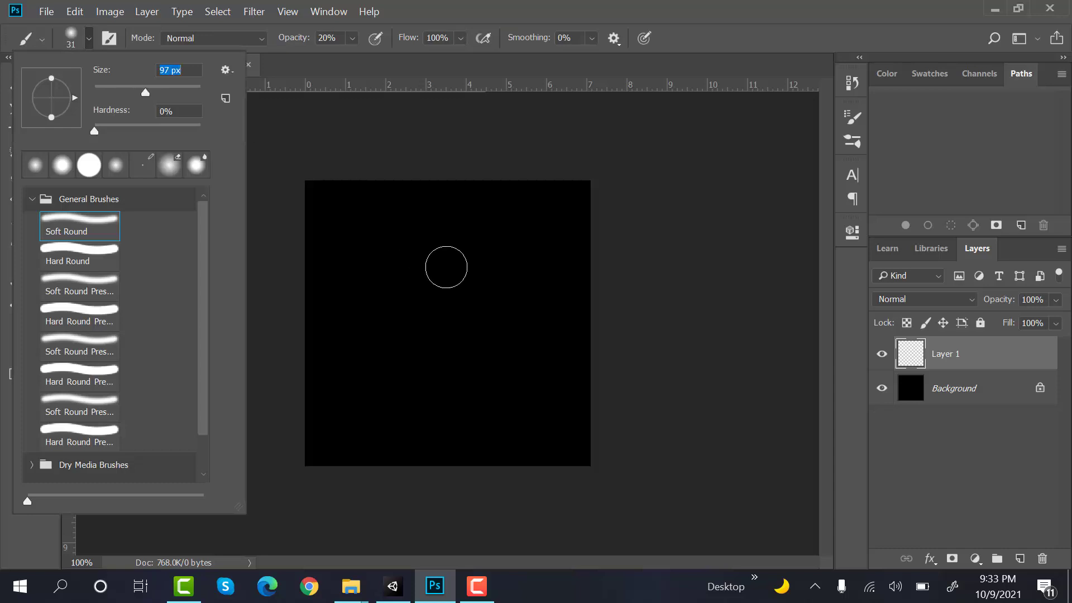
pyautogui.moveTo(145, 93); pyautogui.dragTo(171, 93)
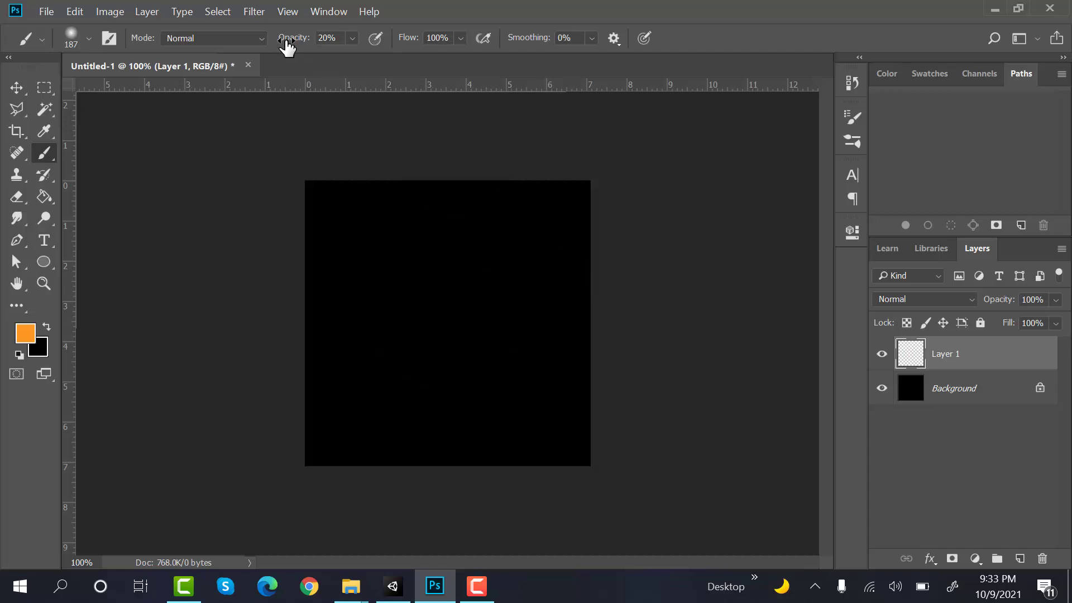
pyautogui.click(287, 45)
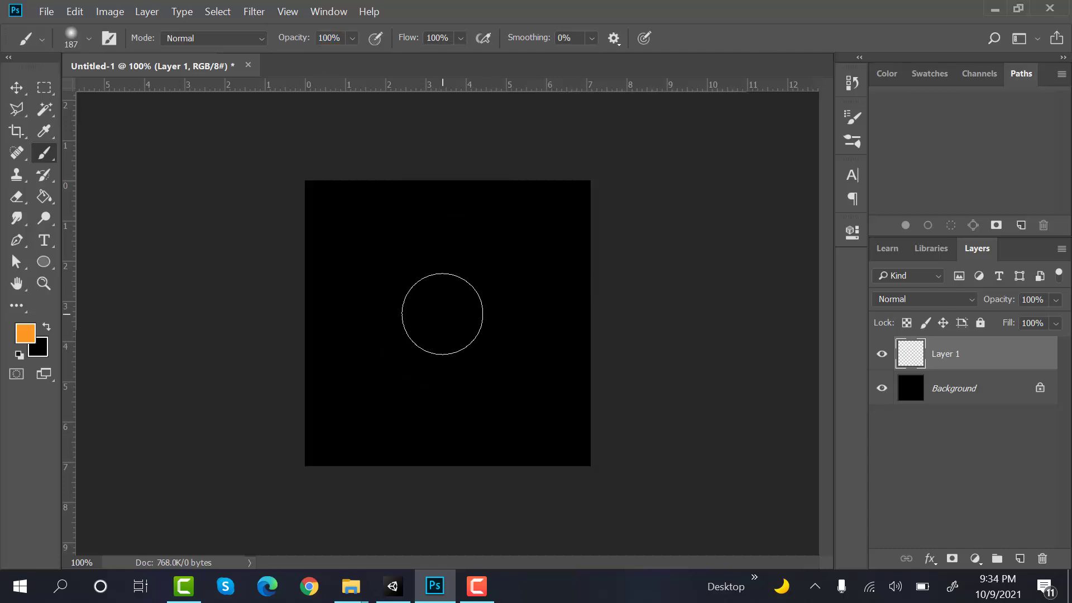
pyautogui.click(442, 315)
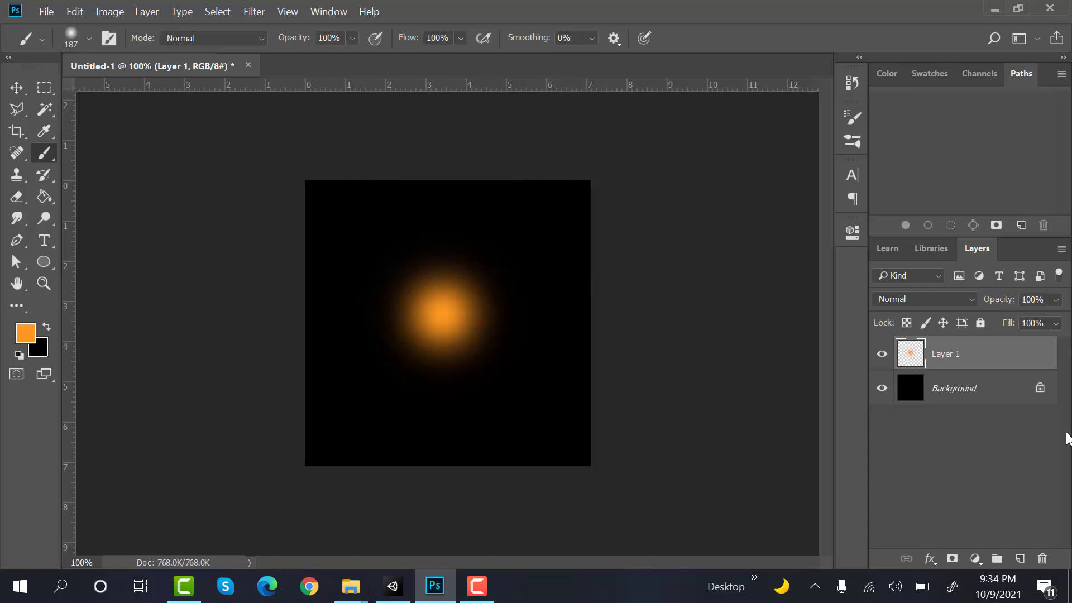
pyautogui.click(881, 387)
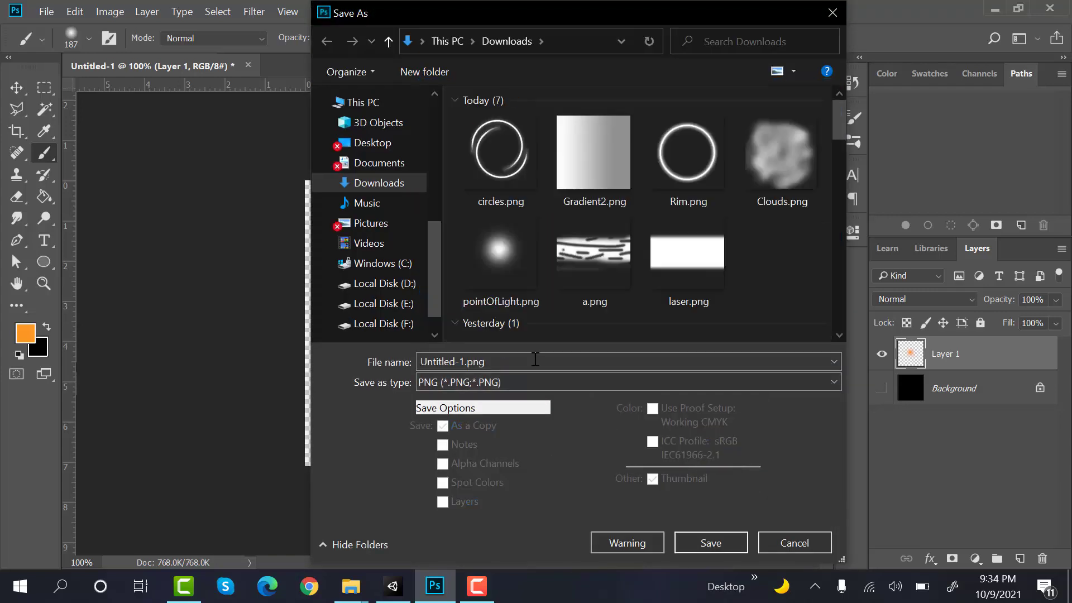
# Save the glow PNG as 'orange beam' and return to Unity.
pyautogui.write('orange beam')
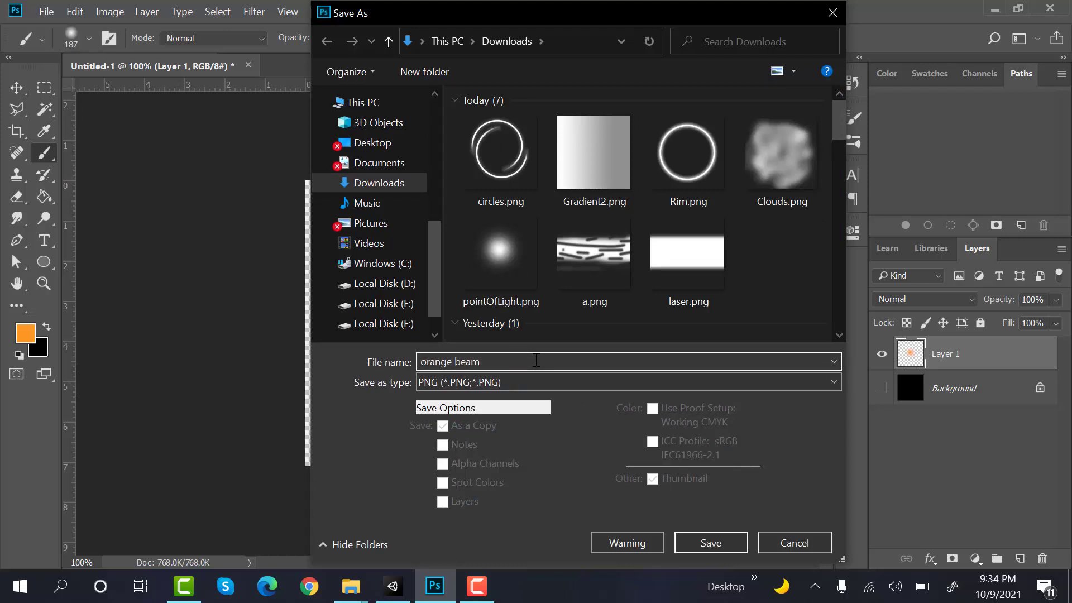
pyautogui.click(711, 542)
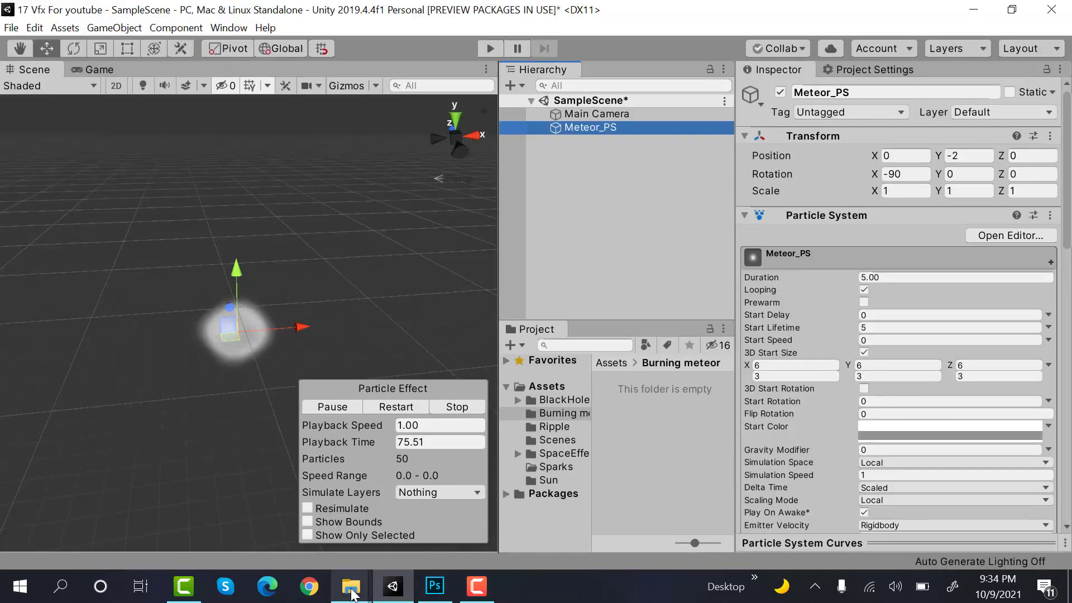
# Create Beam_Mat with the Legacy Particles/Additive shader and the orange beam texture, then select Meteor_PS.
pyautogui.click(351, 587)
pyautogui.write('Bea')
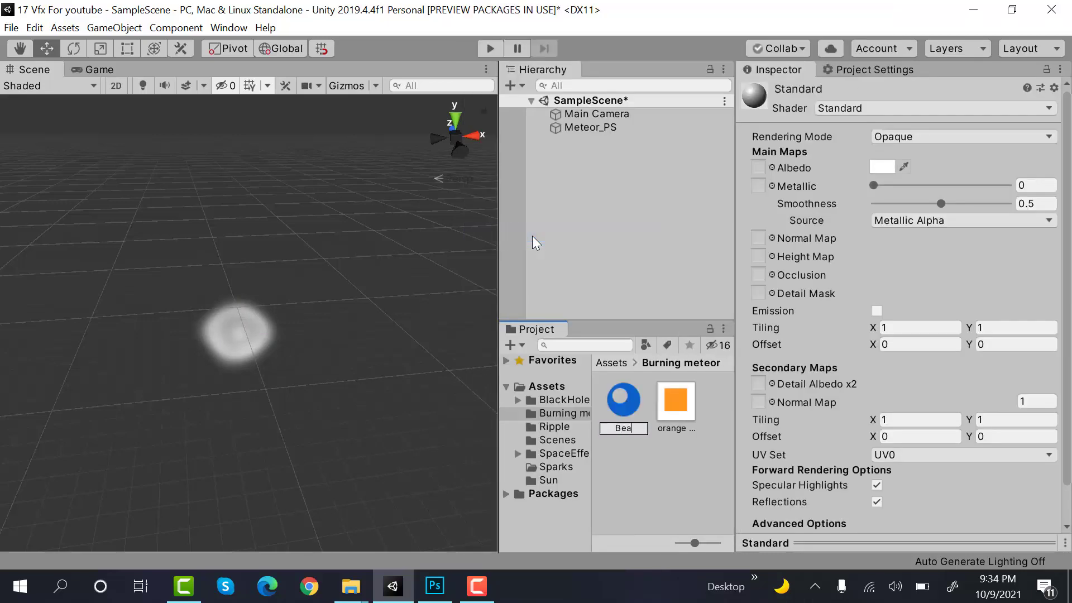
pyautogui.click(622, 400)
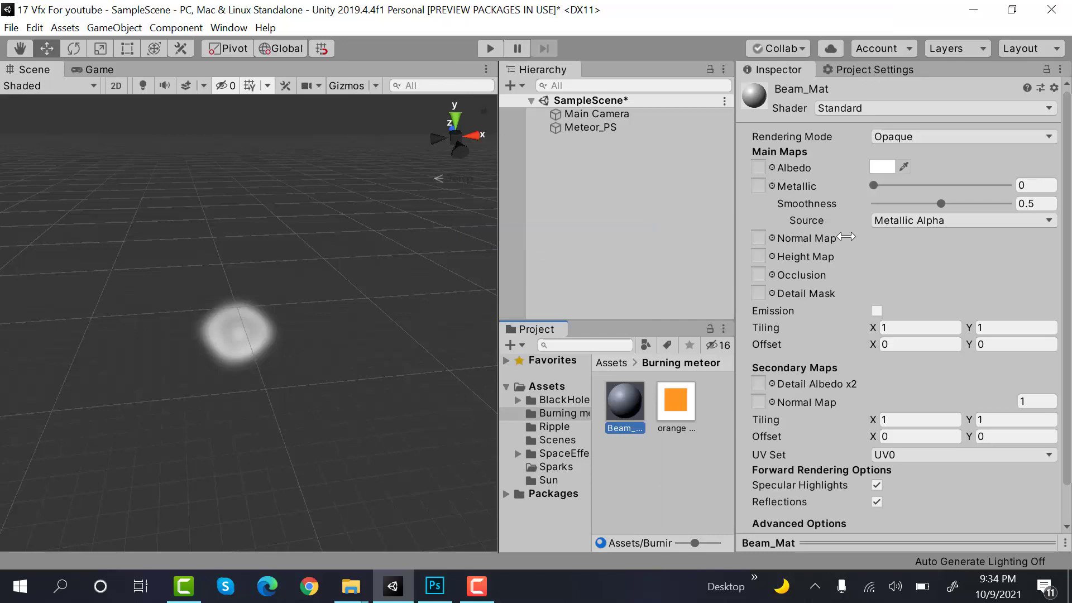
pyautogui.click(934, 108)
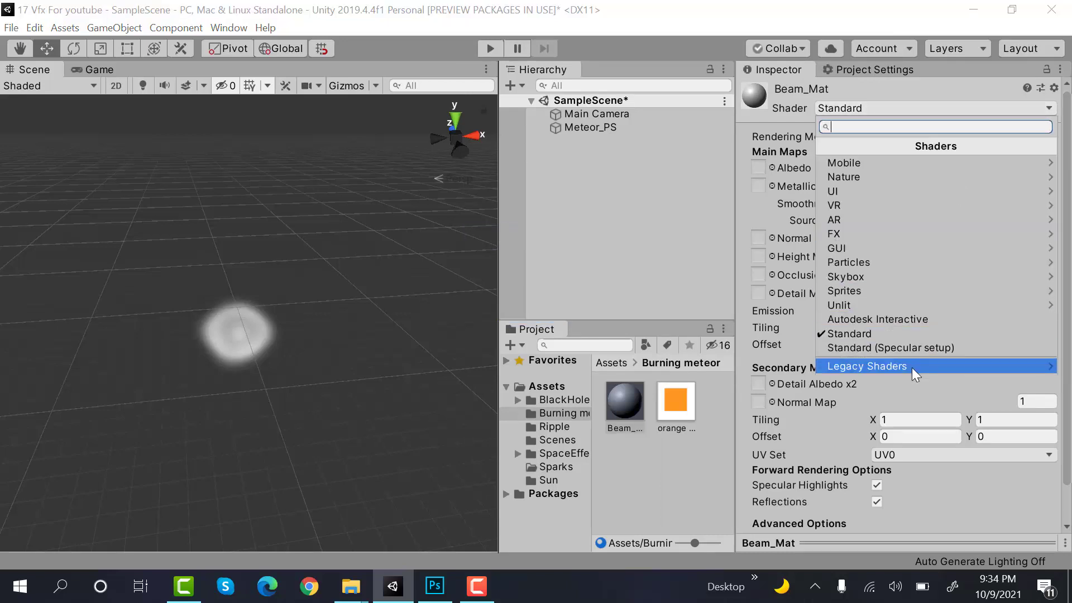
pyautogui.click(849, 261)
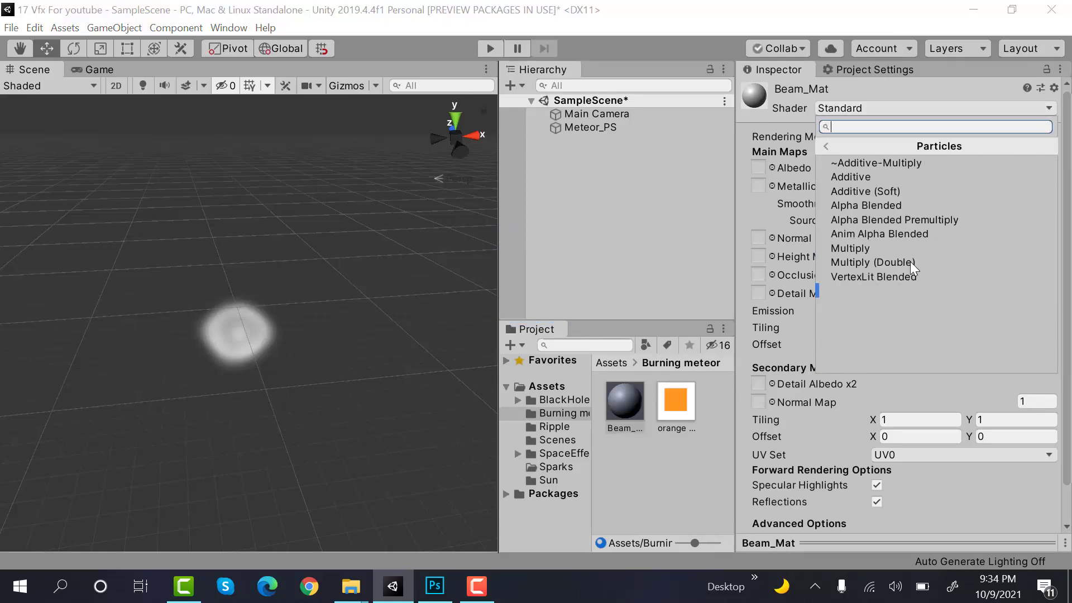
pyautogui.click(851, 177)
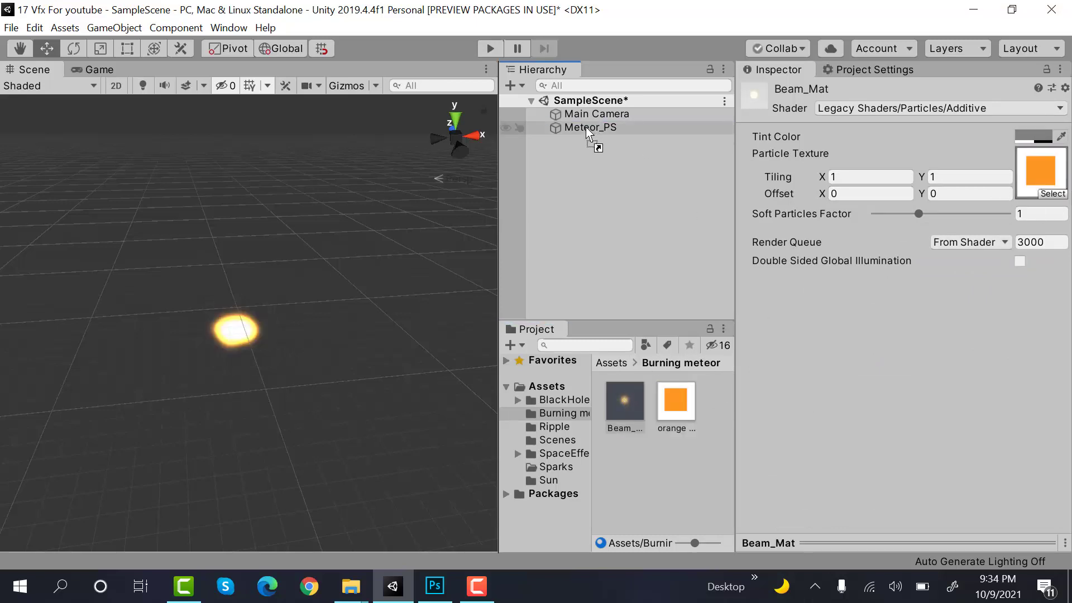
pyautogui.click(590, 127)
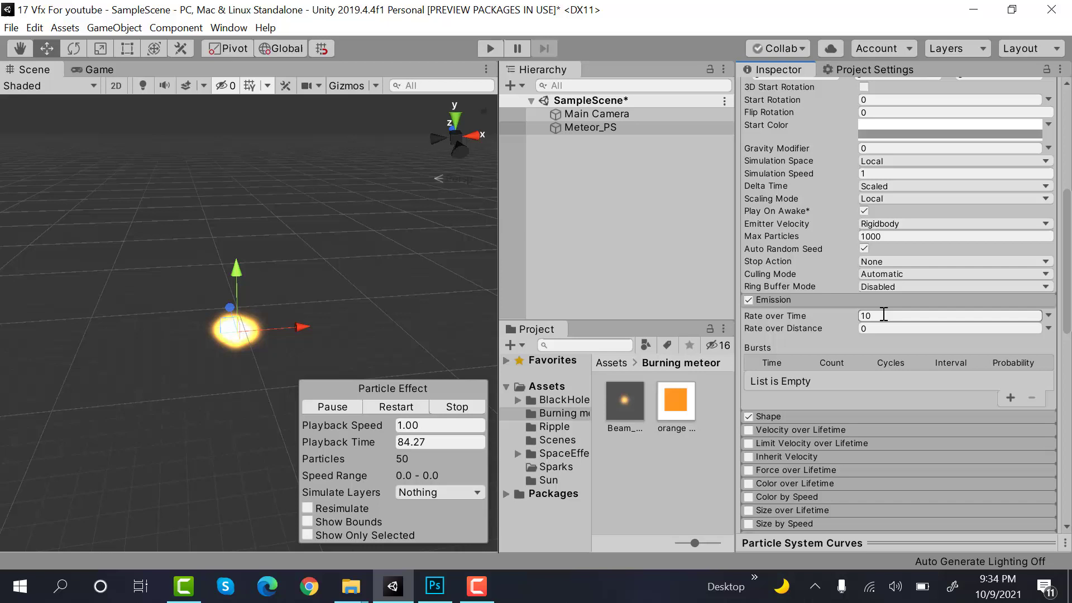
# Set Emission Rate over Time to 20 and change the emitter shape from Cone to Sphere of radius 1.
pyautogui.write('30')
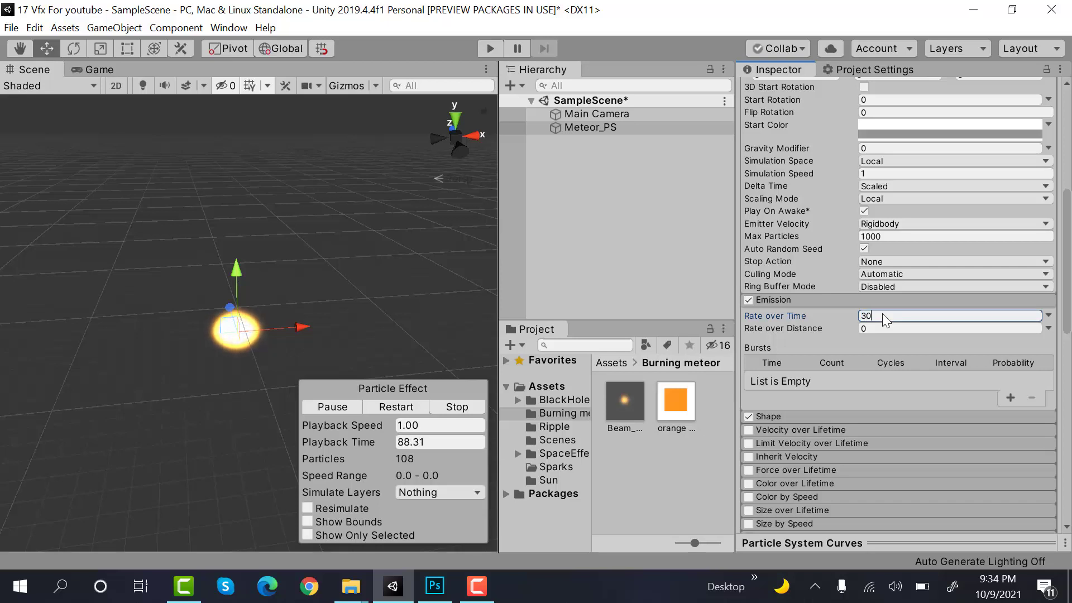
pyautogui.write('20')
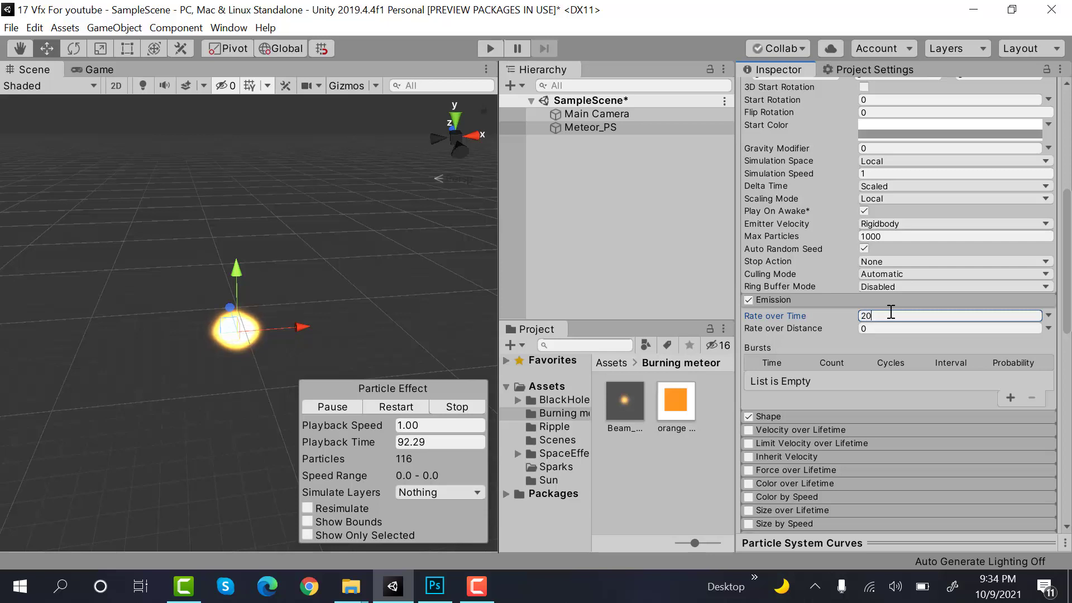
pyautogui.scroll(-3)
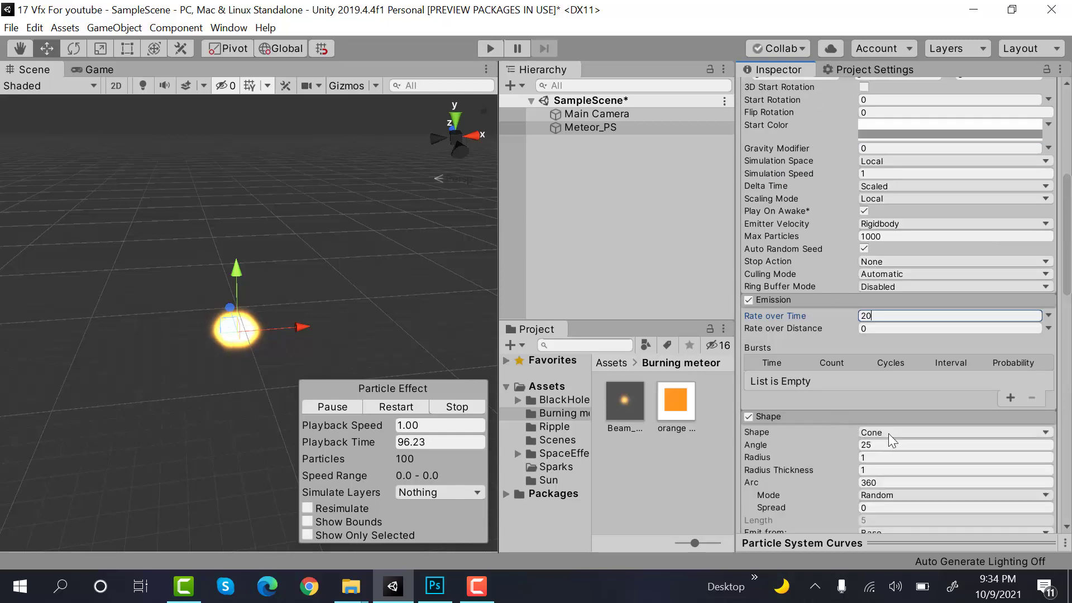
pyautogui.click(954, 431)
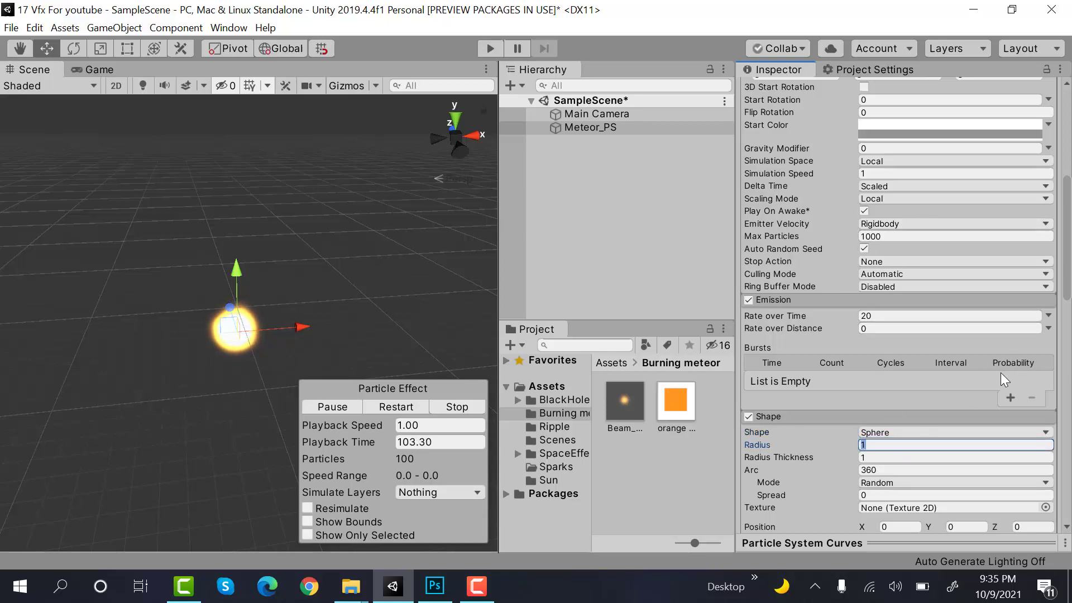
pyautogui.click(950, 457)
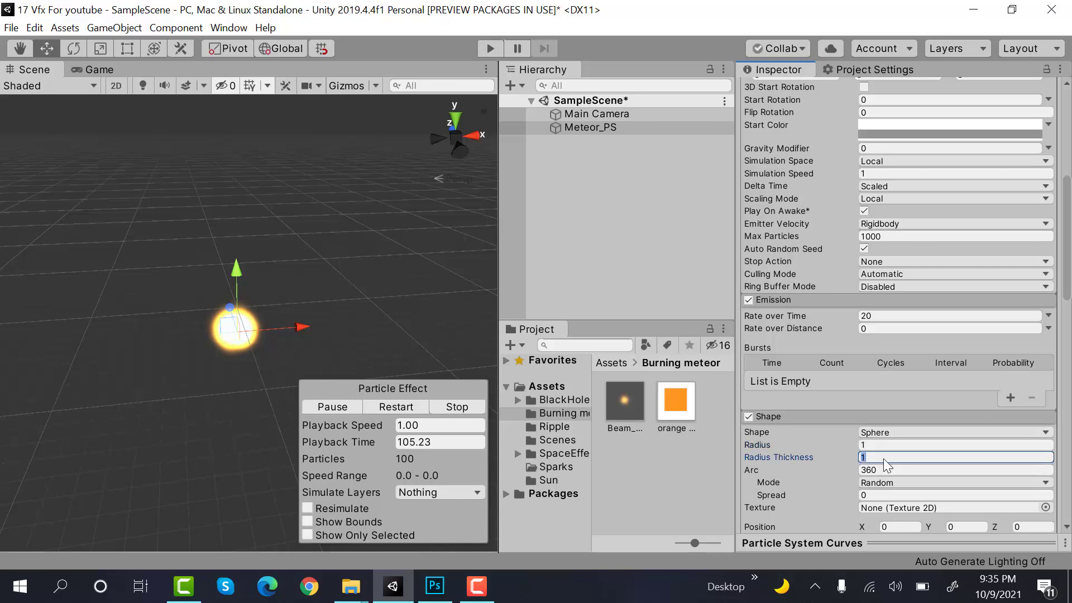
pyautogui.scroll(-3)
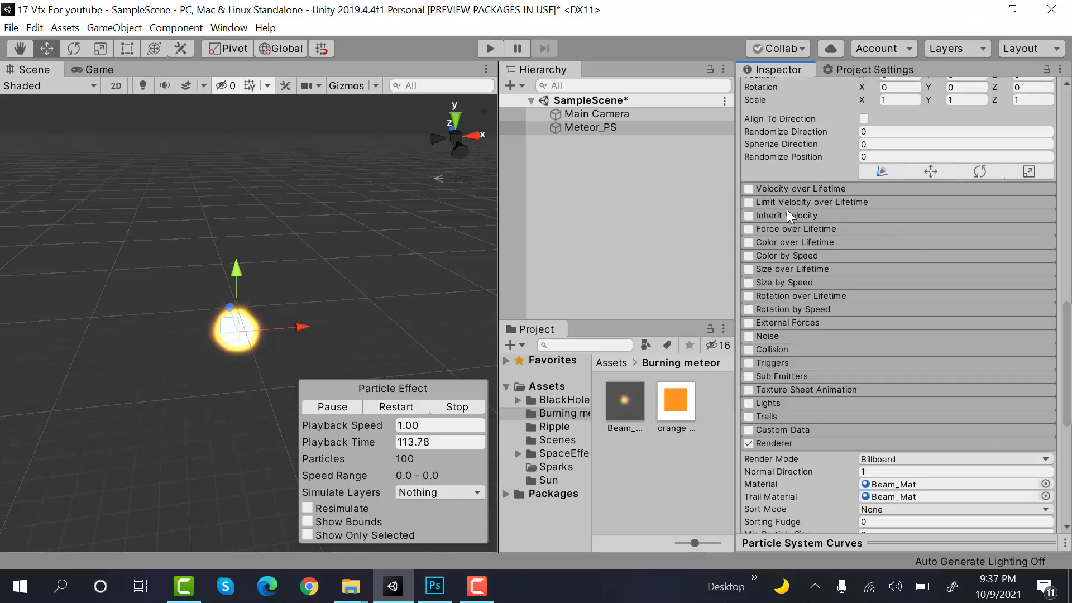
# Enable Velocity over Lifetime with random orbital velocity between 1 and -3 on X, Y and Z.
pyautogui.click(748, 188)
pyautogui.write('1')
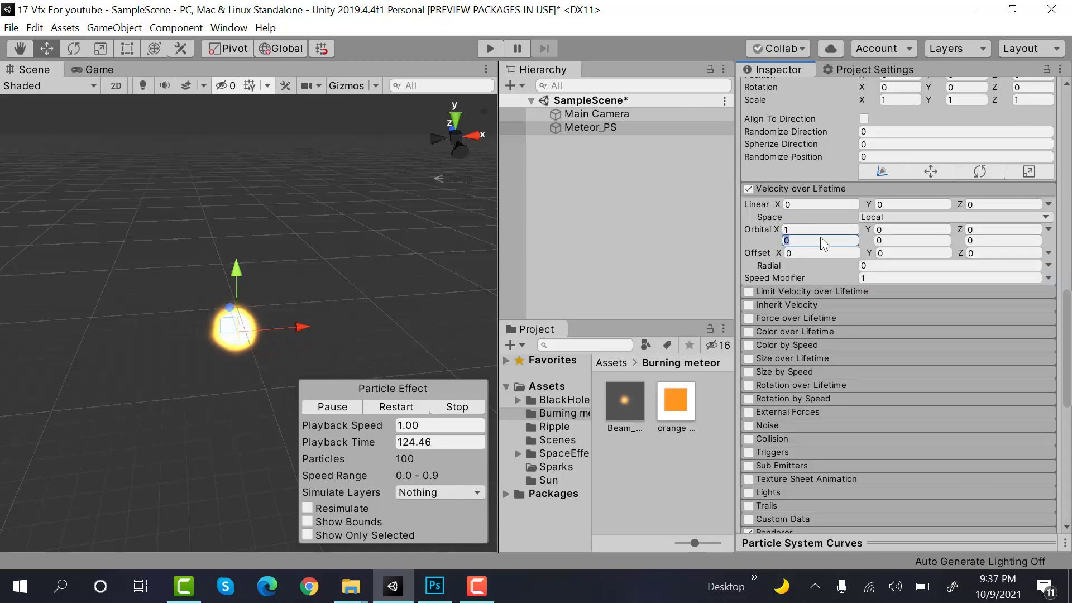
pyautogui.write('-3')
pyautogui.click(913, 229)
pyautogui.write('1')
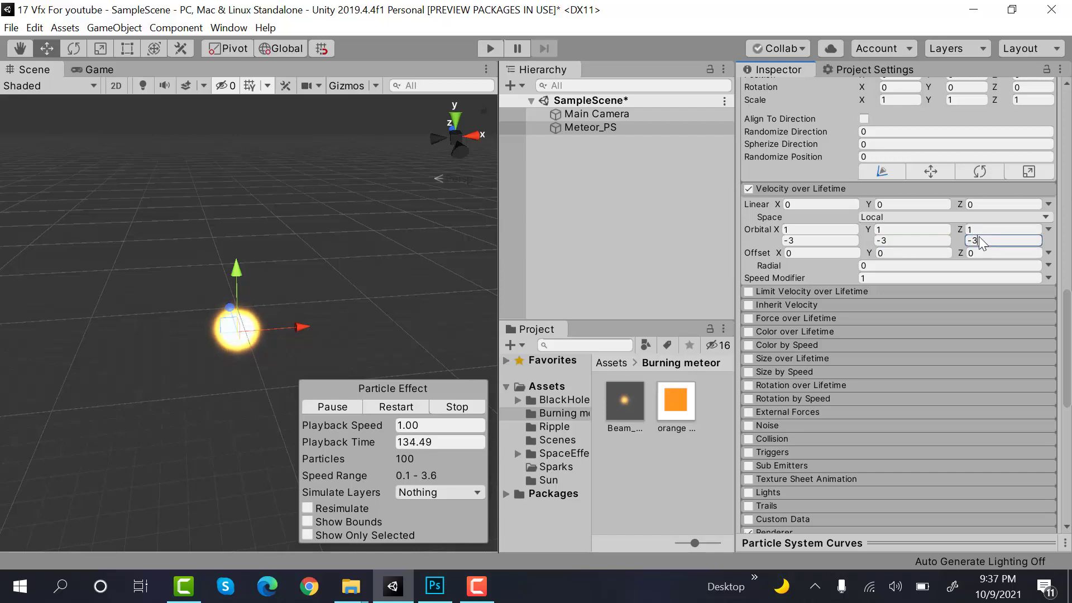
pyautogui.scroll(-3)
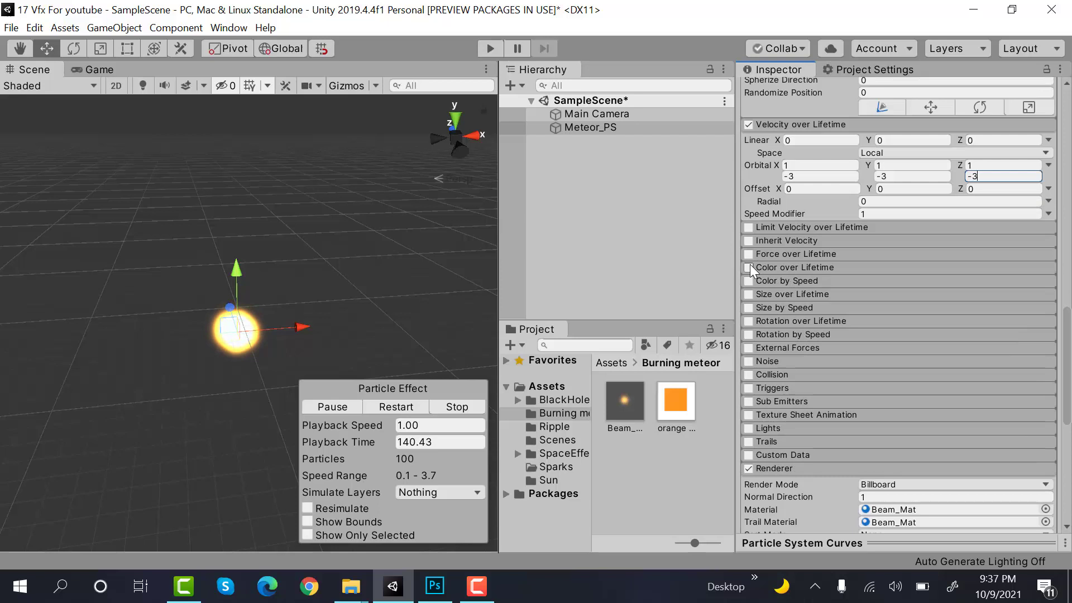
# Enable Color over Lifetime with a gradient whose ends fade to transparent.
pyautogui.click(749, 267)
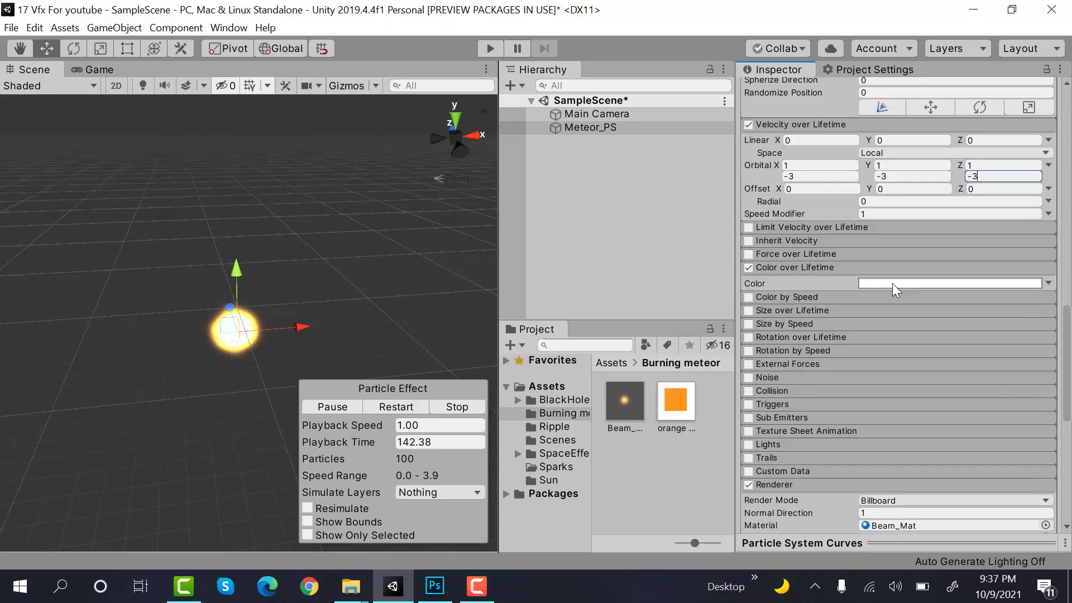
pyautogui.click(950, 283)
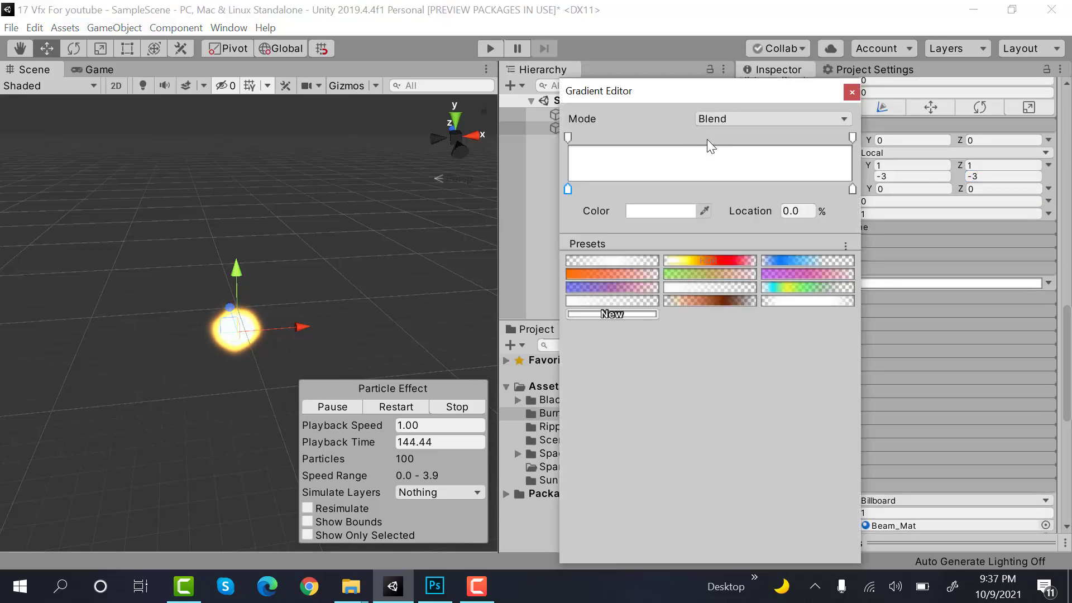
pyautogui.click(708, 136)
pyautogui.write('0')
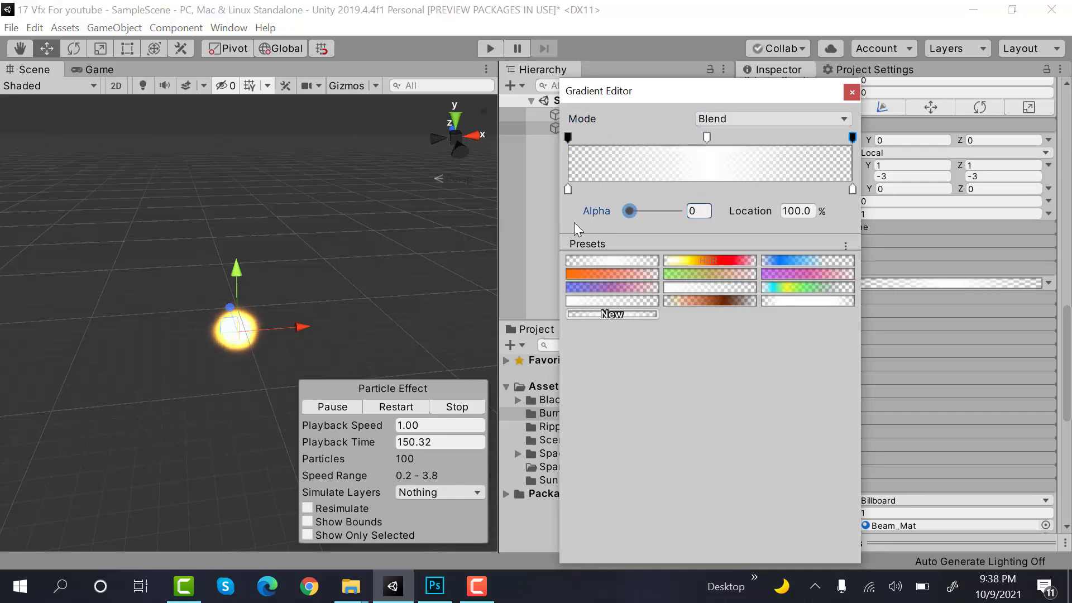
pyautogui.click(851, 92)
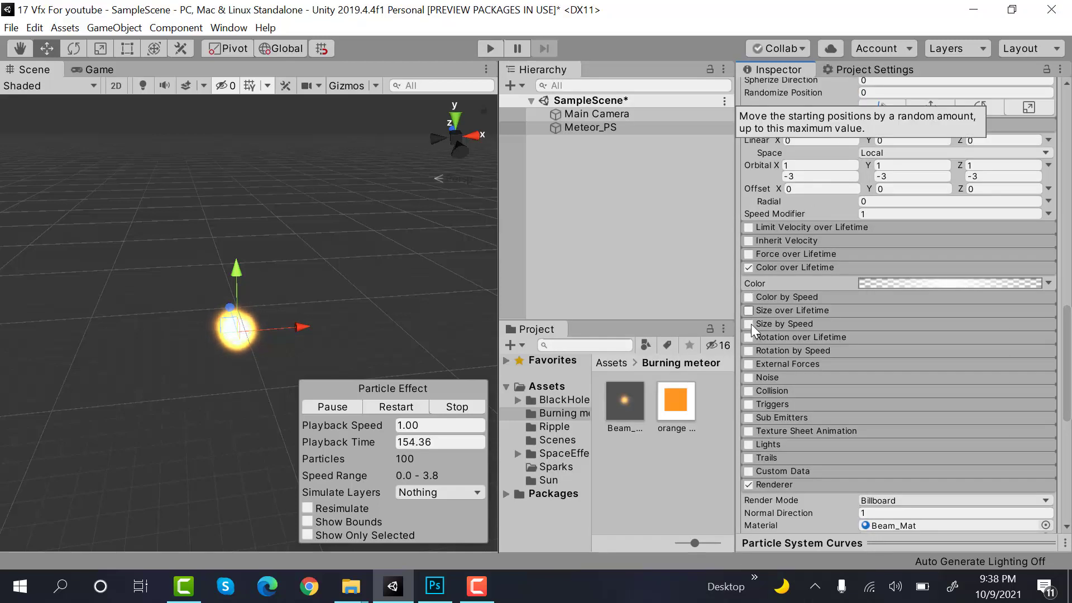
# Enable Size over Lifetime curve and Rotation over Lifetime -45 to 45, then begin adding a child system.
pyautogui.click(748, 311)
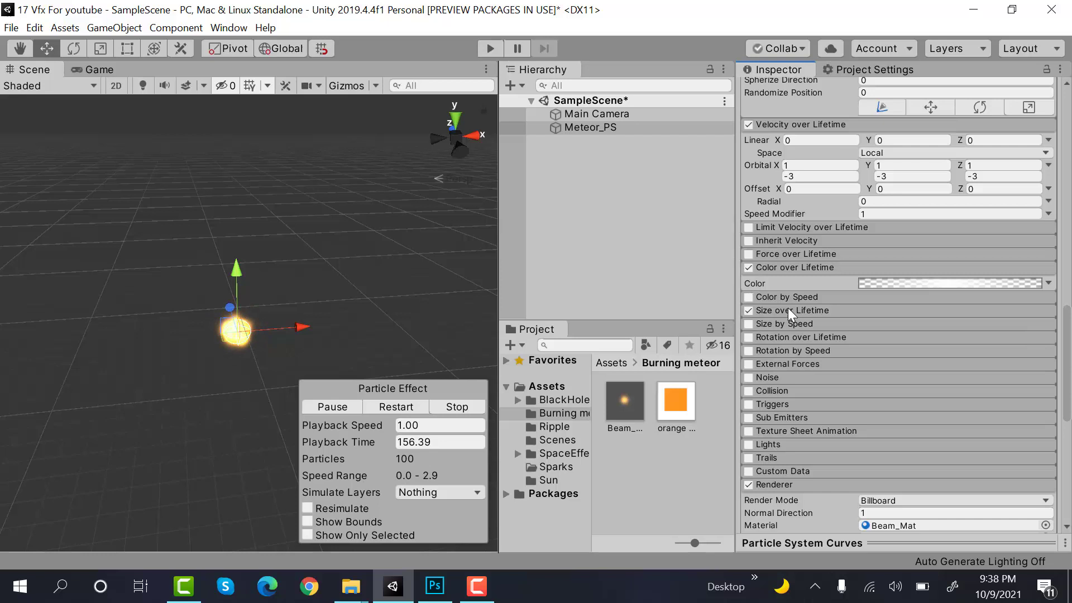
pyautogui.click(793, 309)
pyautogui.write('-')
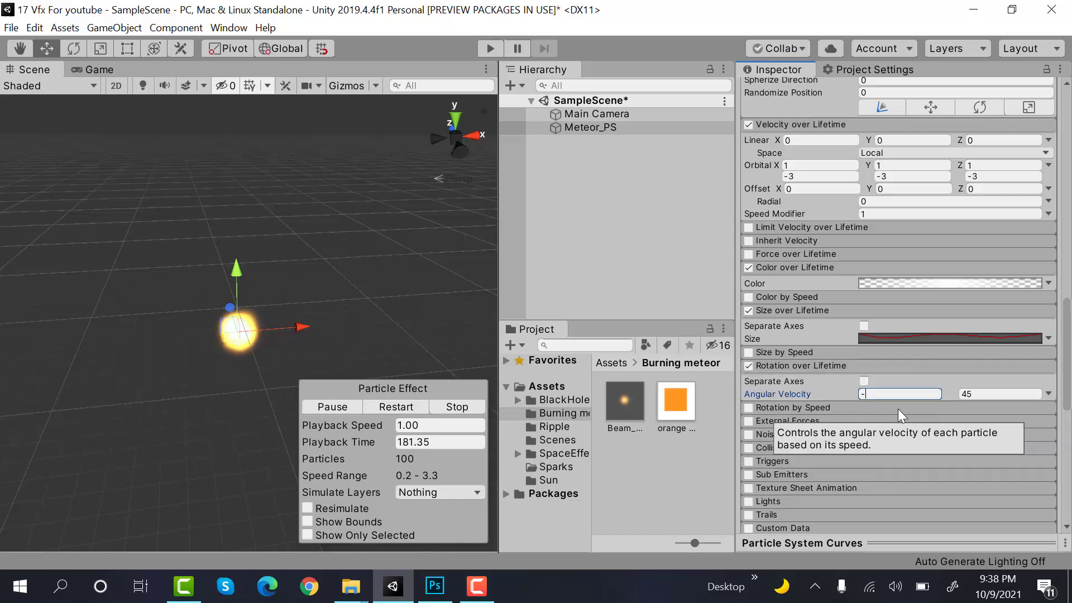
pyautogui.write('45')
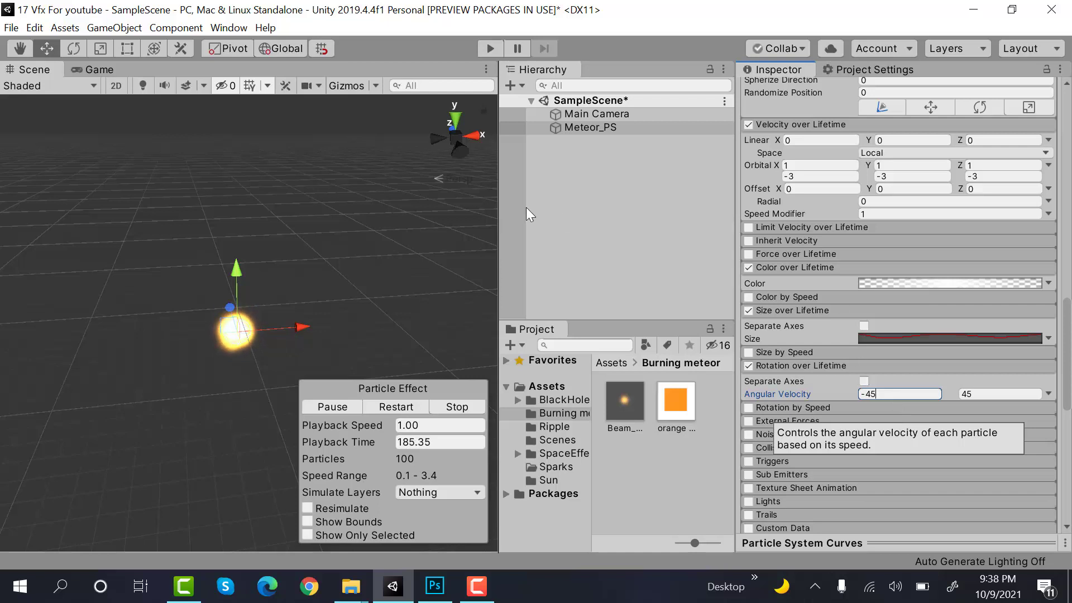
pyautogui.rightClick(589, 127)
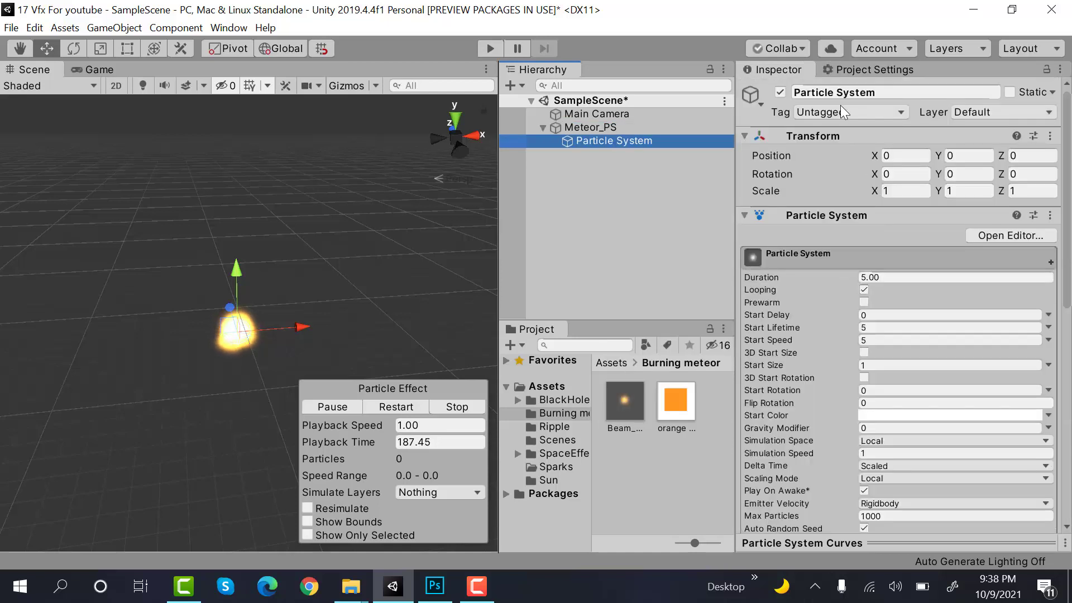
# Rename the child system Trails_ps with 0.5 lifetime and random start speed between 20 and 30.
pyautogui.doubleClick(894, 92)
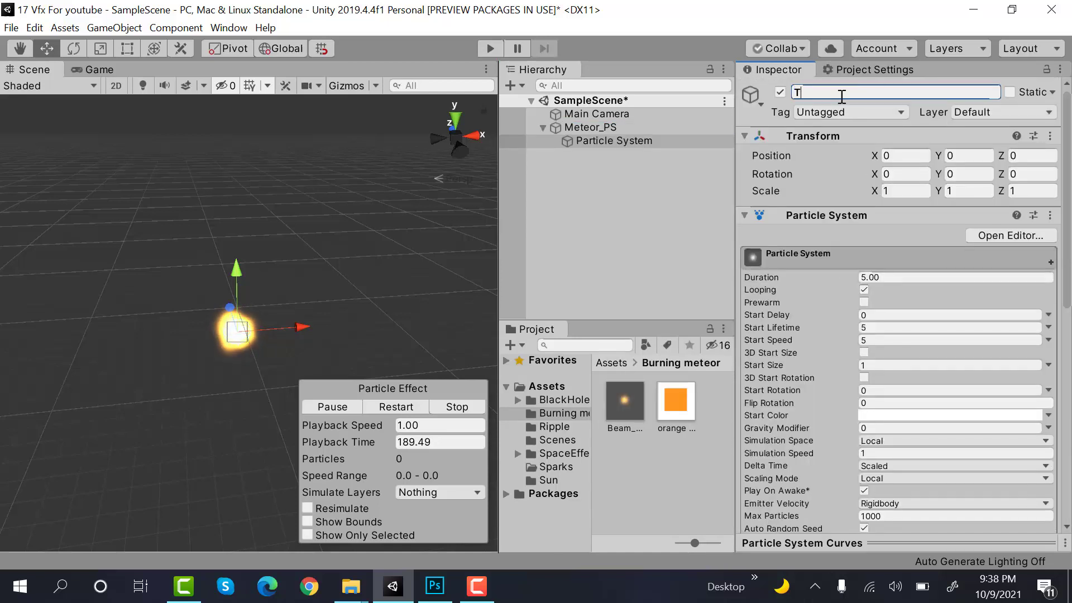
pyautogui.write('rails_ps')
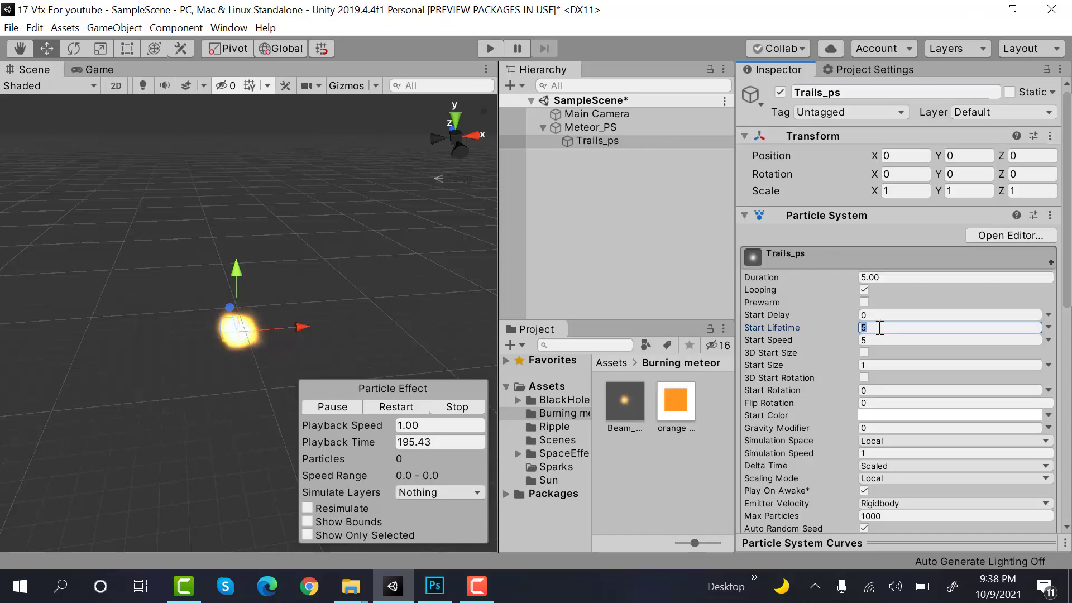
pyautogui.write('0.5')
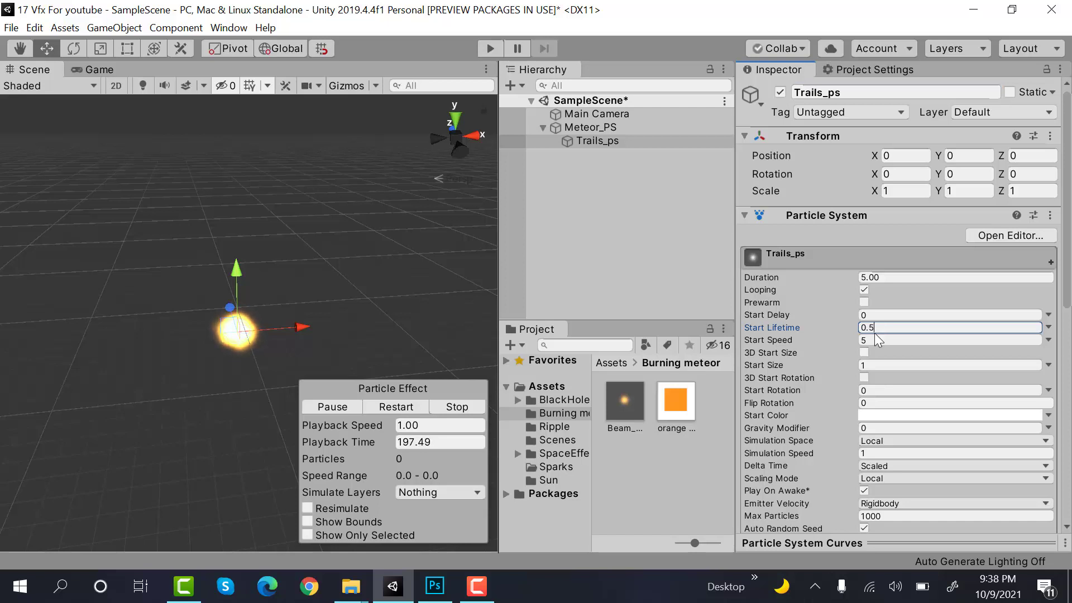
pyautogui.click(1047, 327)
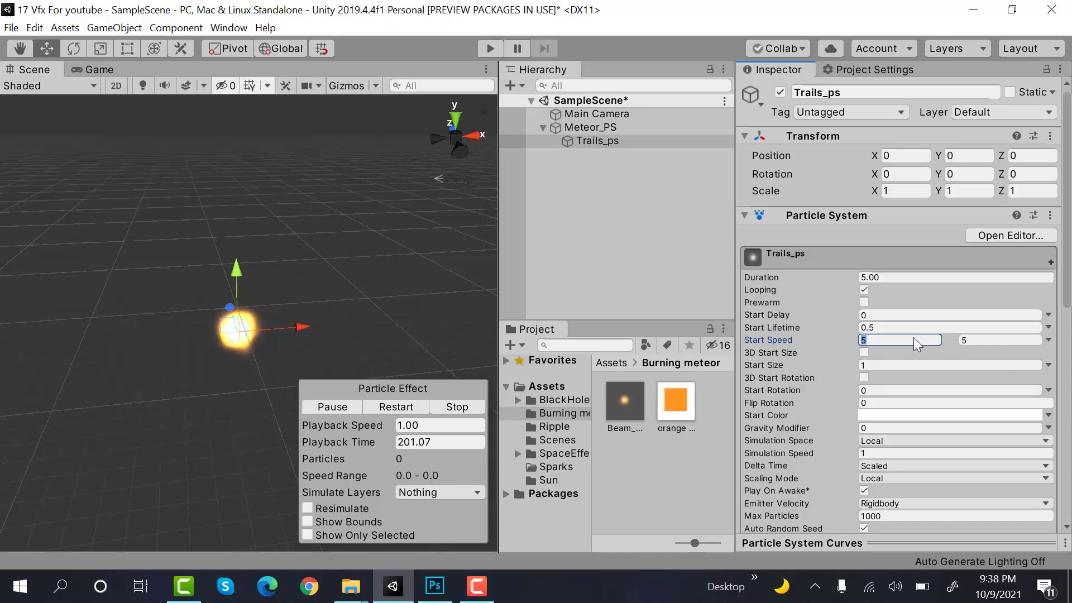
pyautogui.write('29')
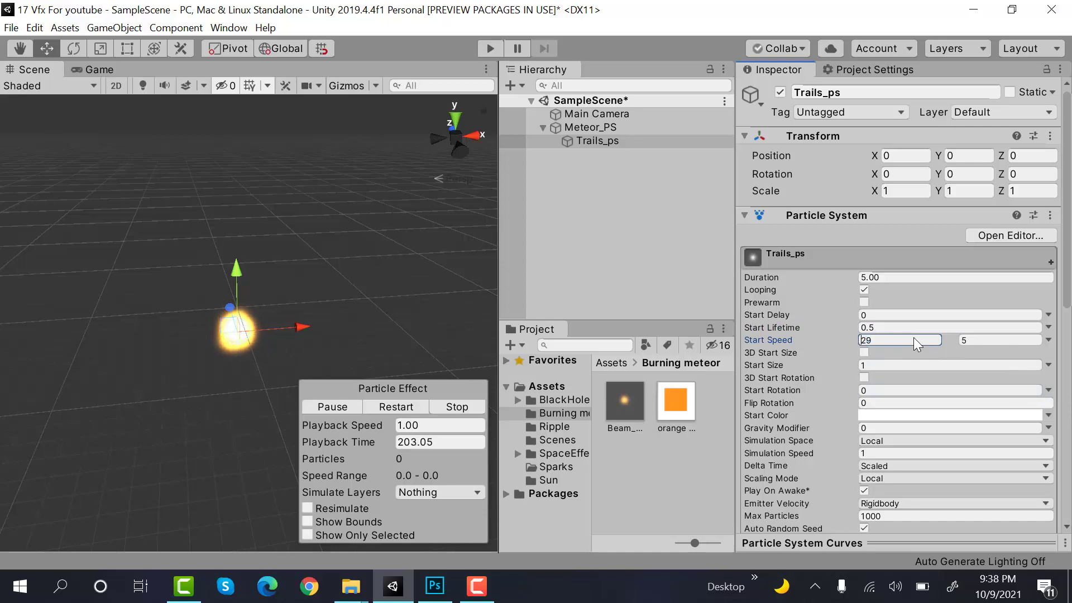
pyautogui.write('20')
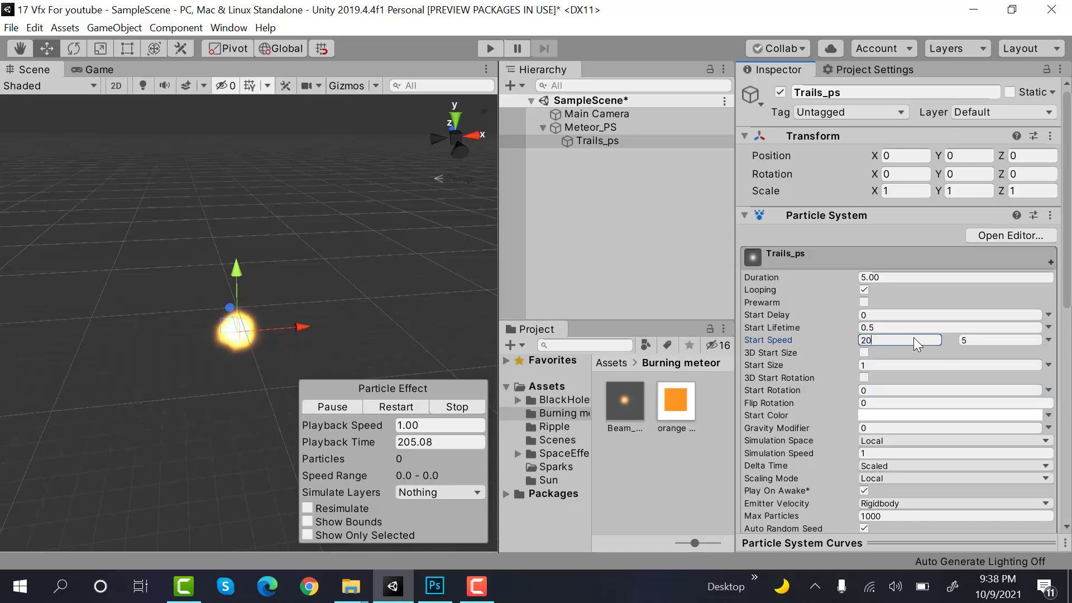
pyautogui.click(998, 340)
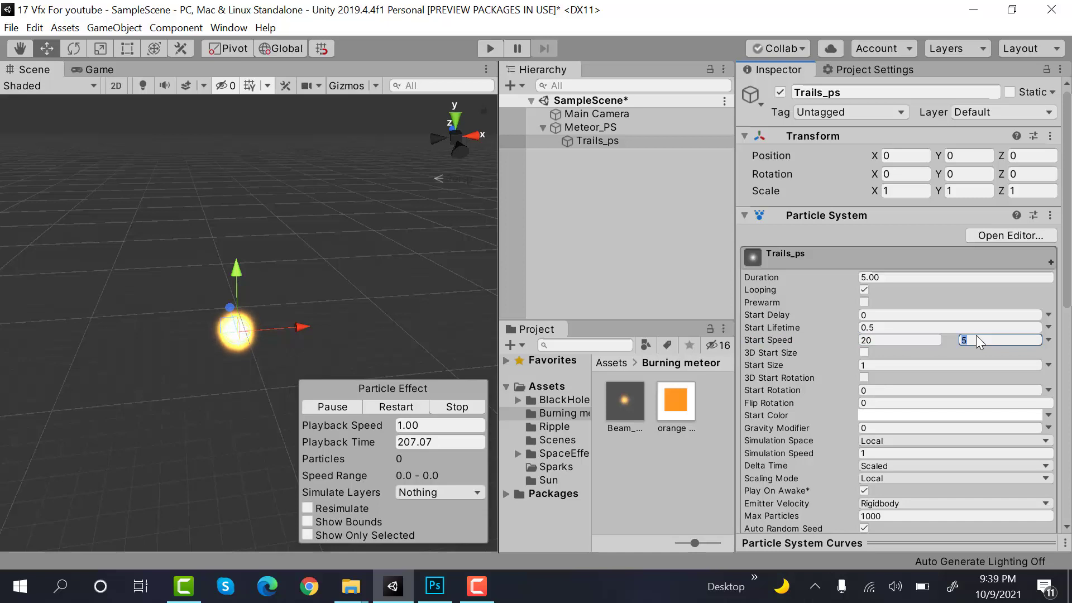
pyautogui.write('30')
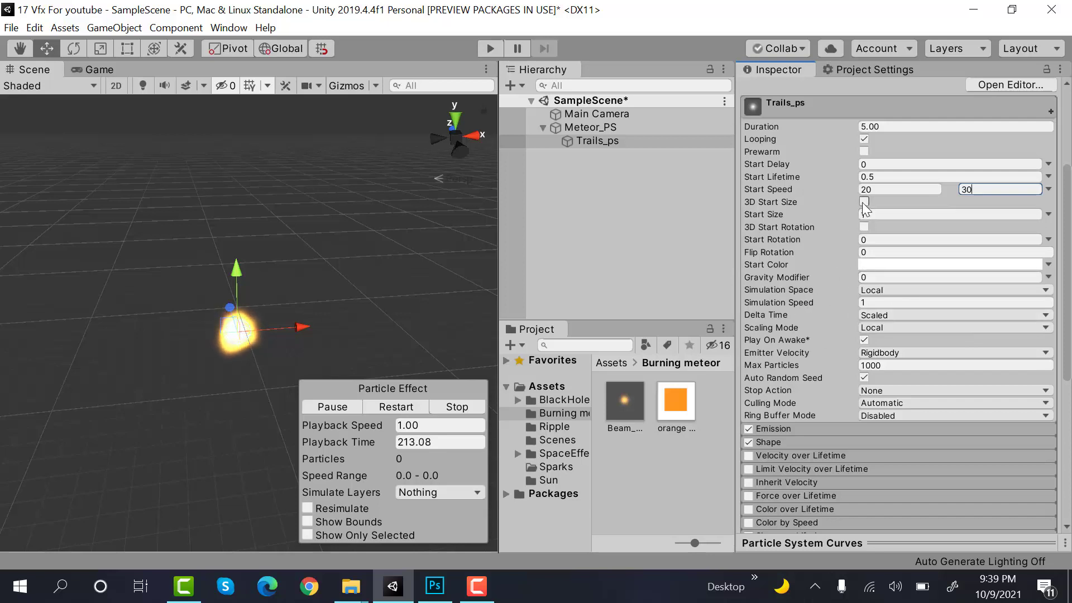
# Set random 3D start size between 6 and 4 and random start colour between white and grey A4A4A4.
pyautogui.click(864, 203)
pyautogui.write('4')
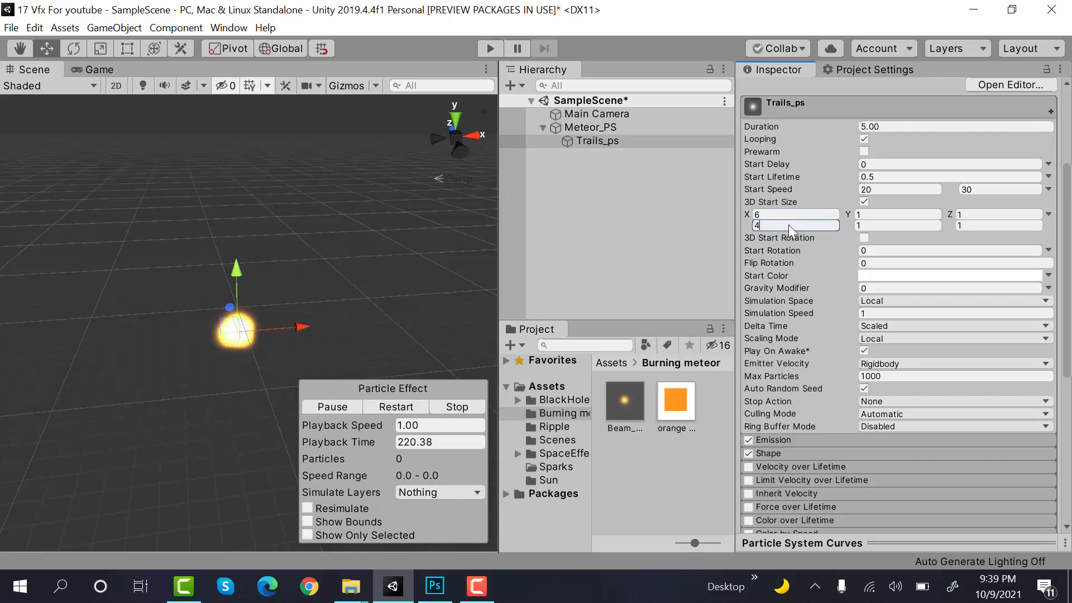
pyautogui.click(898, 215)
pyautogui.write('6')
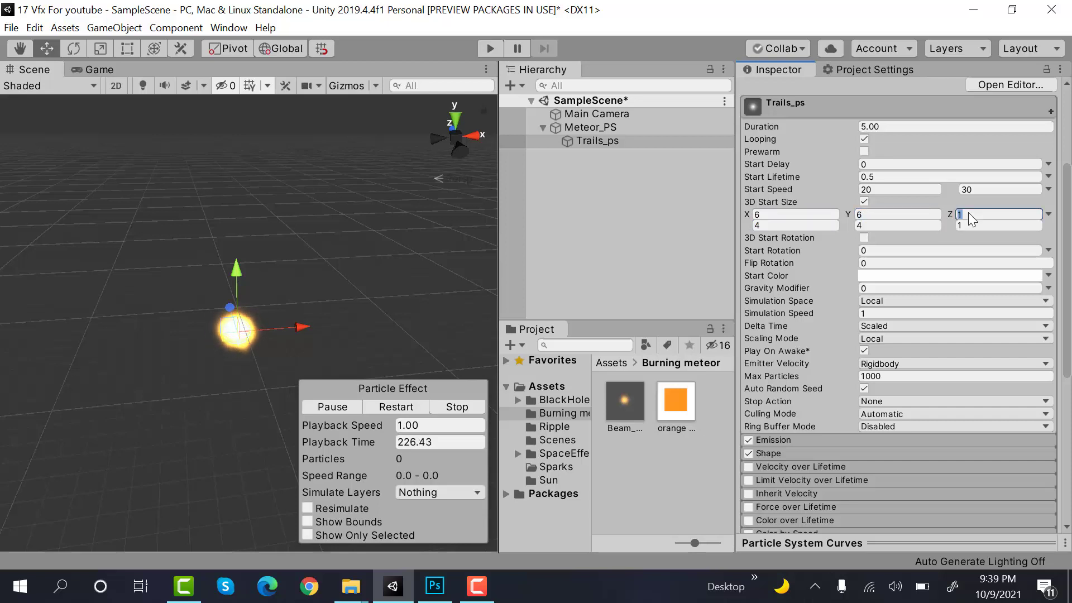
pyautogui.click(999, 226)
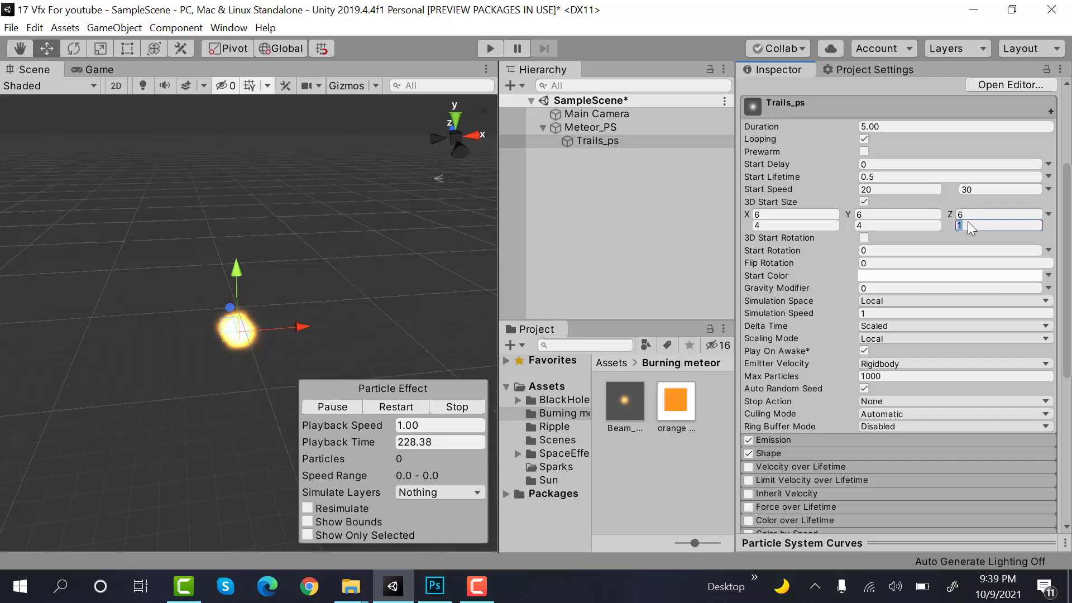
pyautogui.write('4')
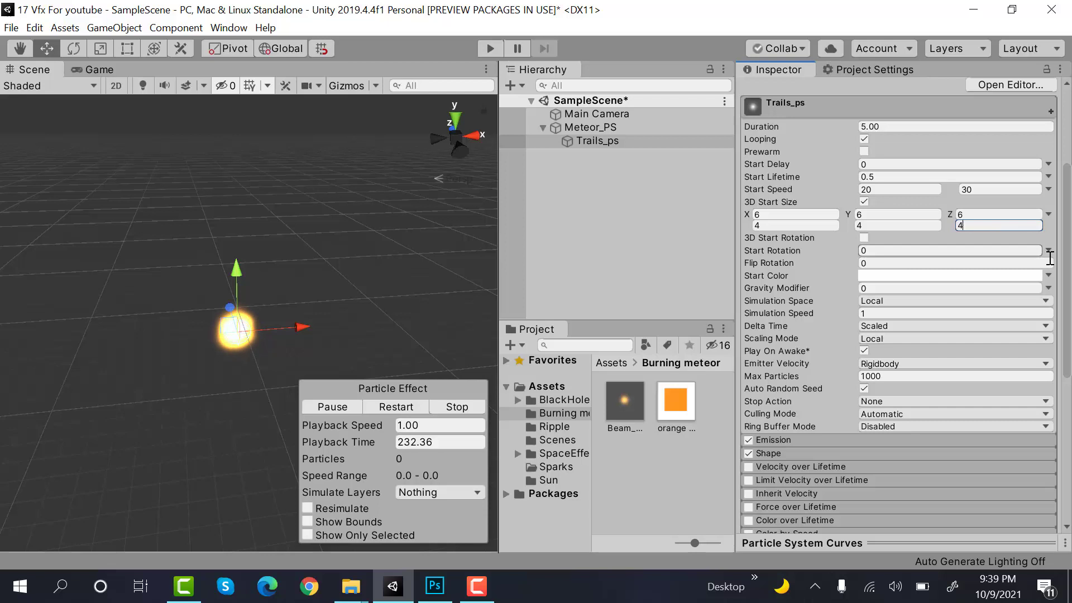
pyautogui.click(1046, 274)
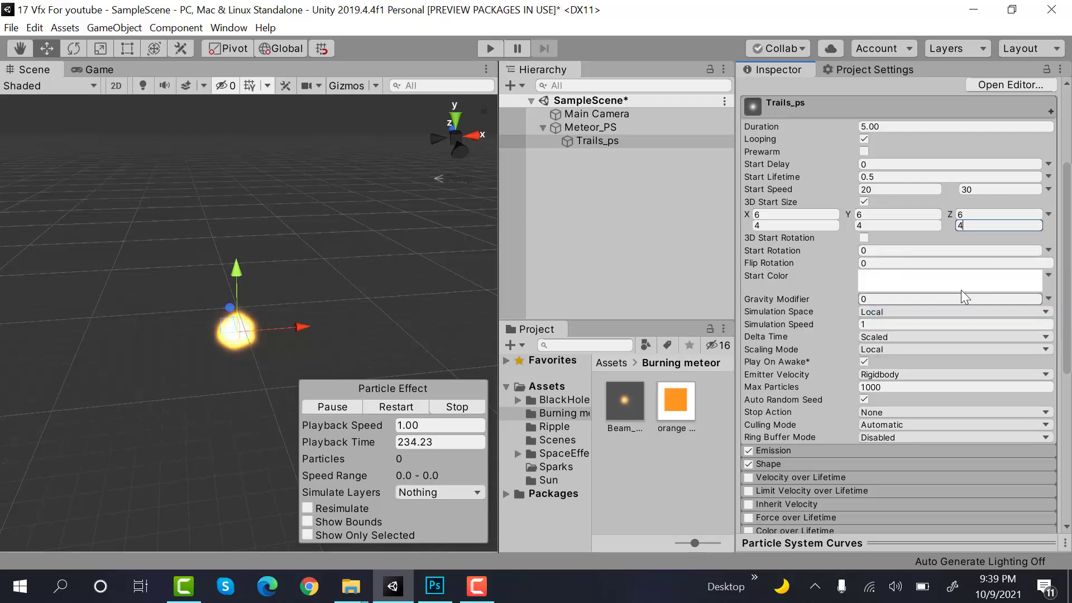
pyautogui.click(950, 276)
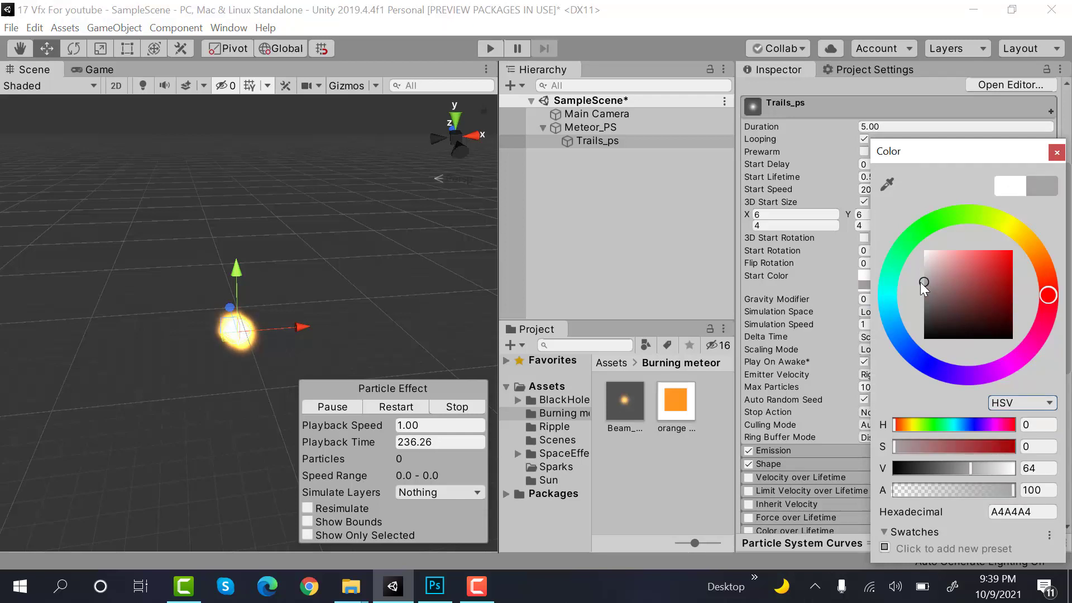
pyautogui.click(1057, 152)
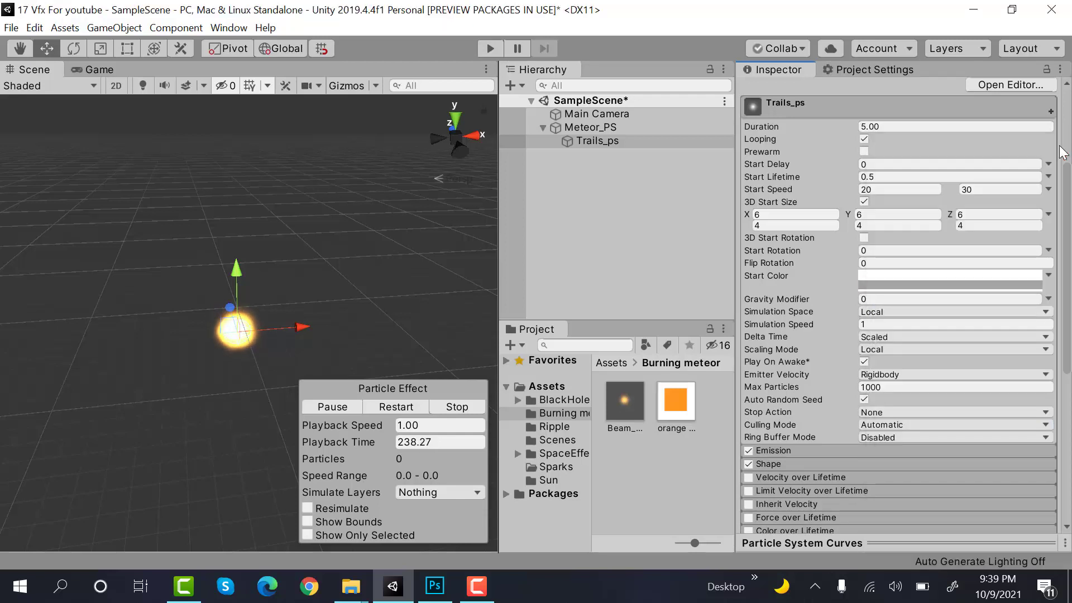
# Enable Color over Lifetime with an alpha fade-out gradient and Size over Lifetime.
pyautogui.scroll(-3)
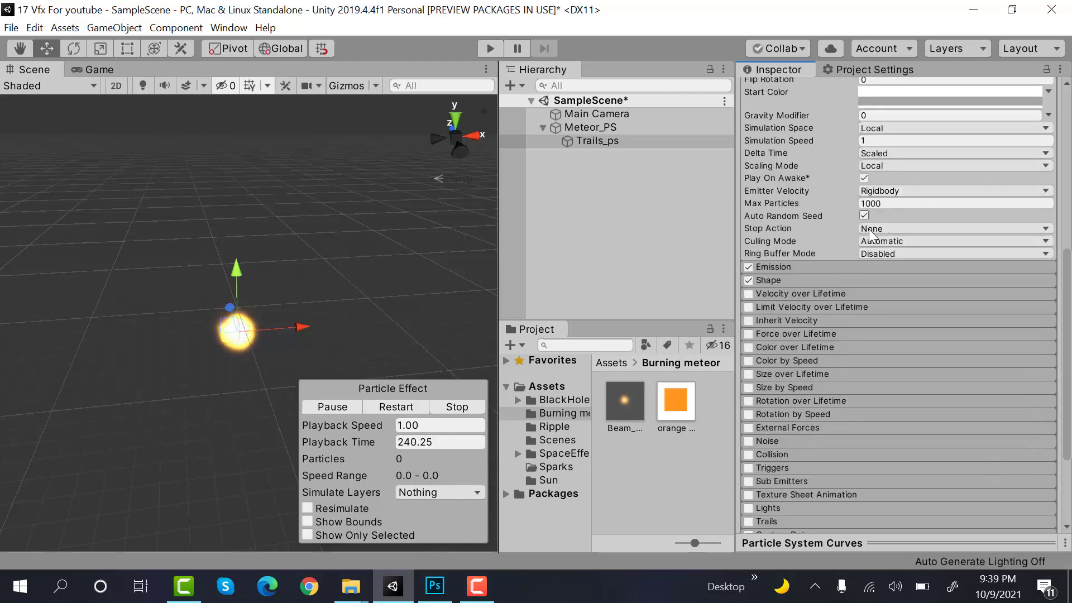
pyautogui.click(773, 267)
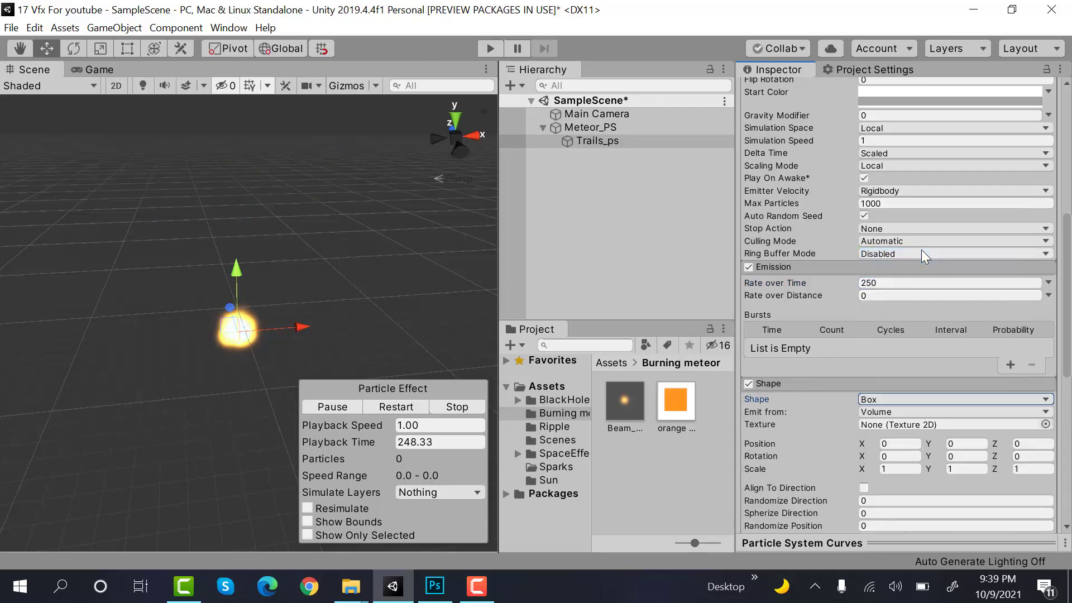
pyautogui.scroll(-3)
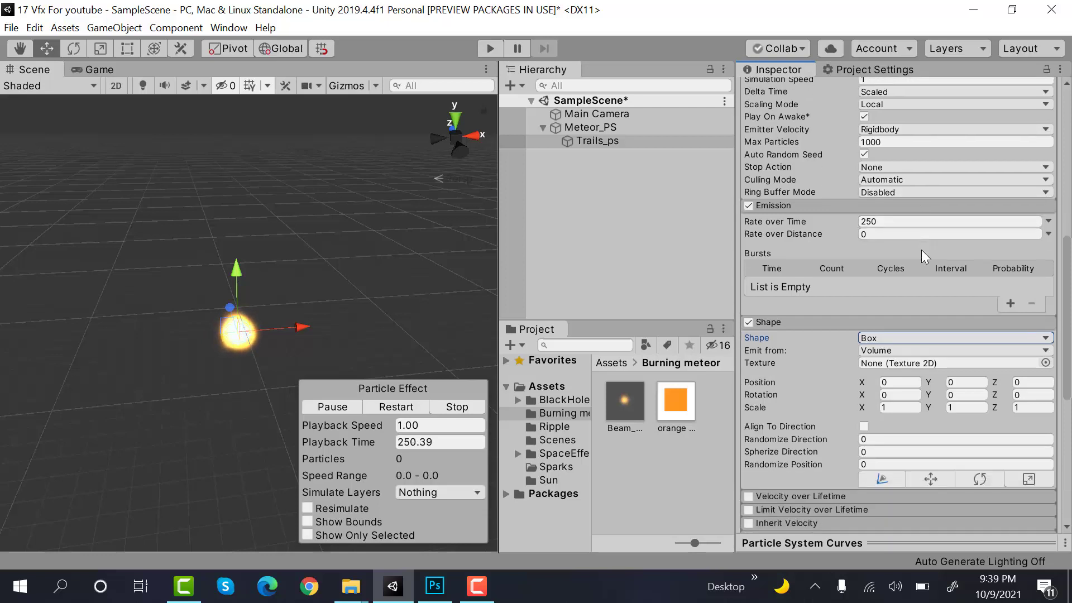
pyautogui.scroll(-3)
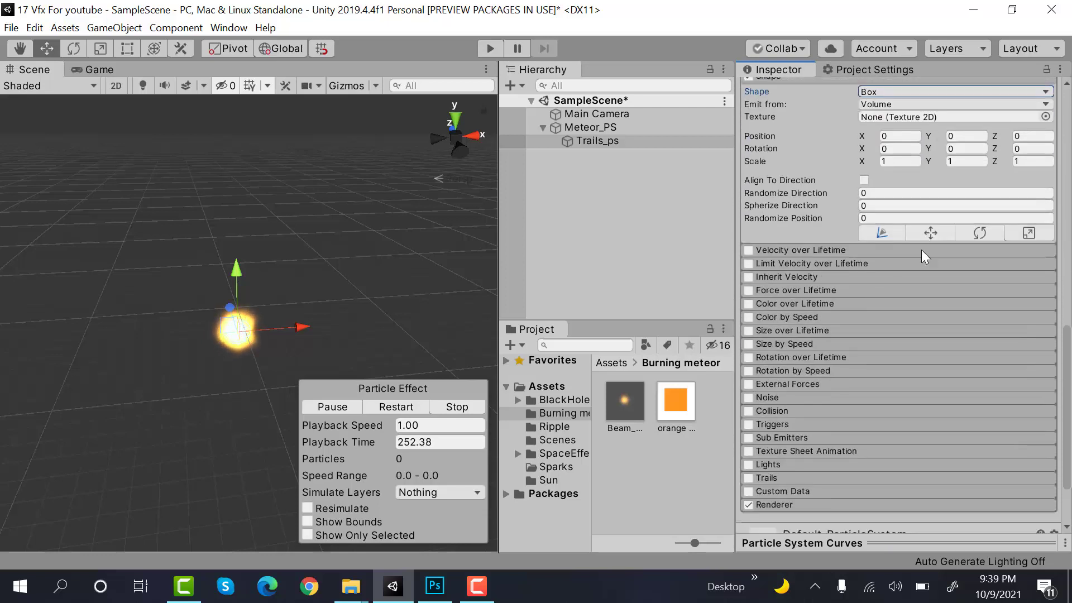
pyautogui.click(748, 299)
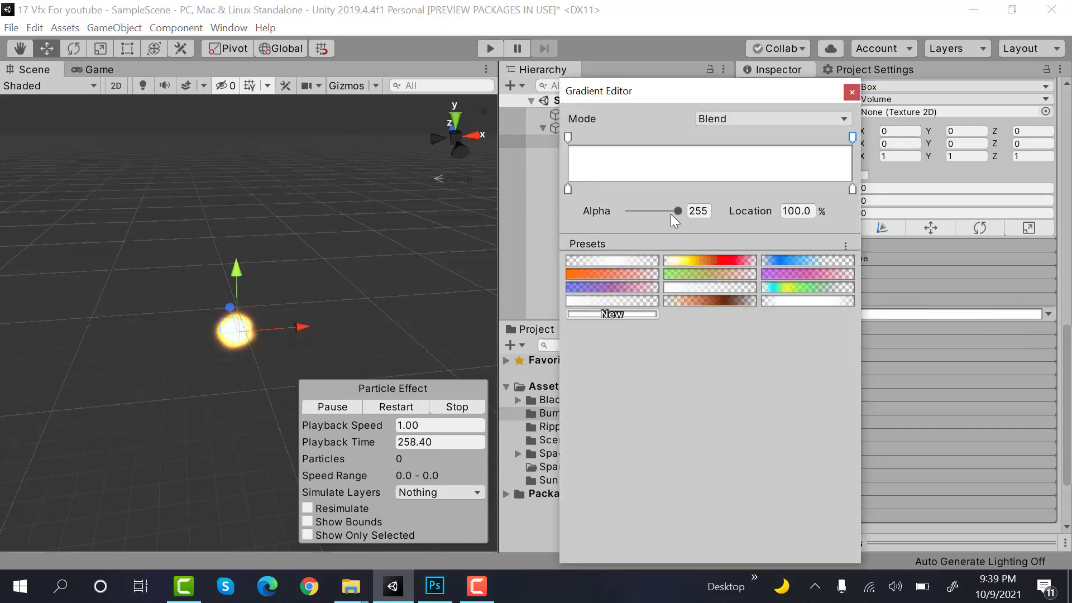
pyautogui.click(851, 91)
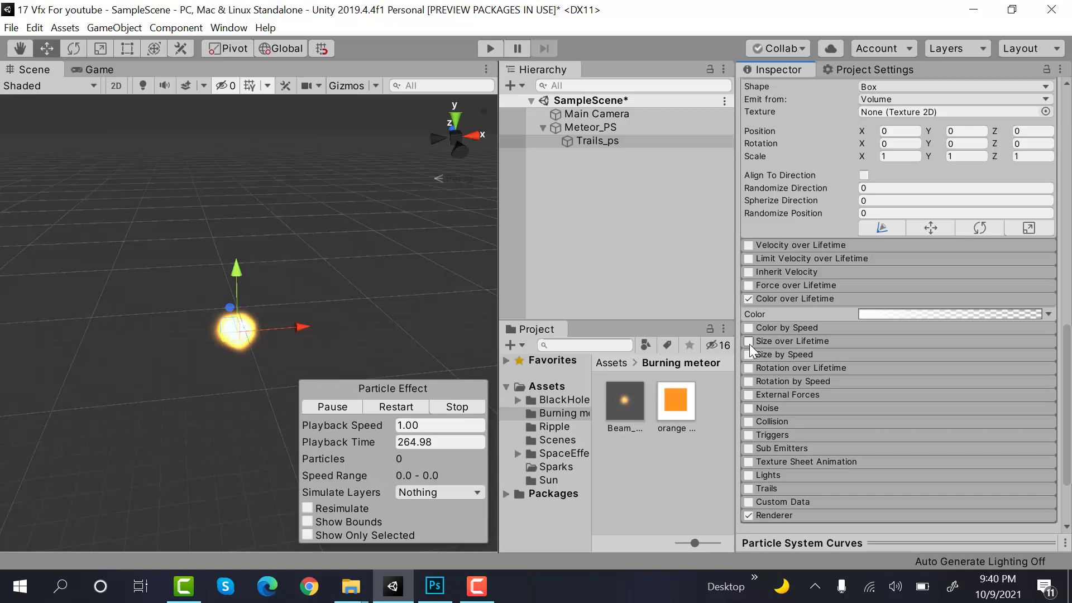
pyautogui.click(749, 341)
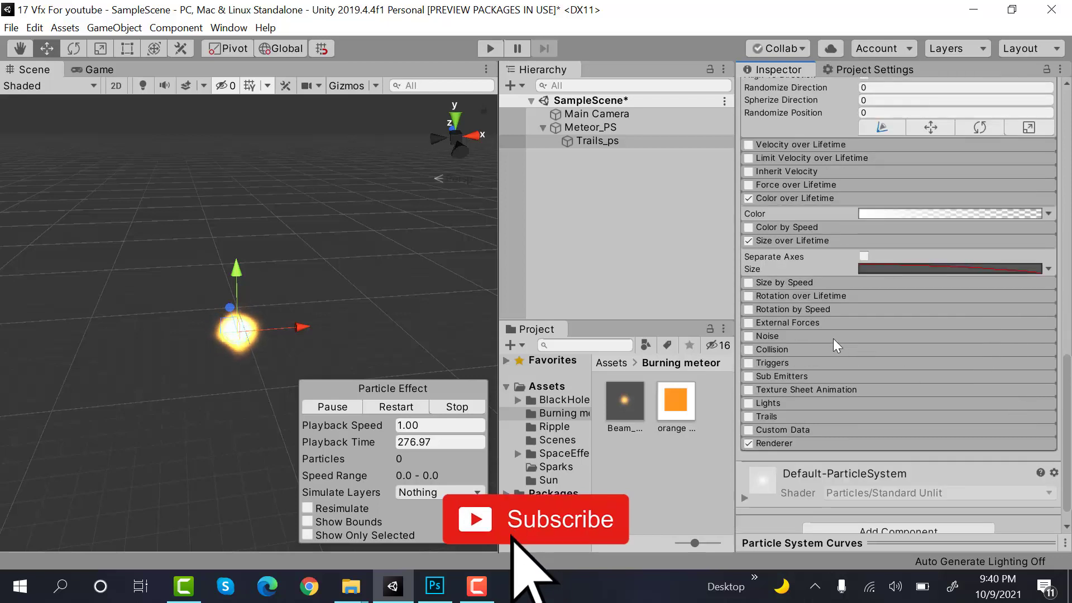
# Enable Rotation over Lifetime with angular velocity random between -45 and 45.
pyautogui.click(747, 295)
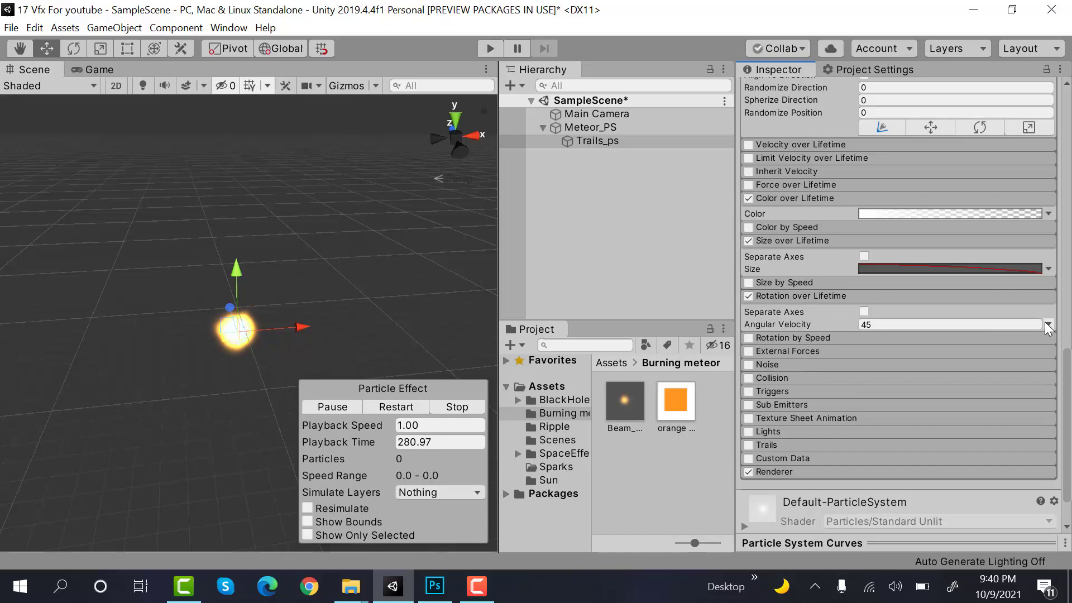
pyautogui.click(1048, 324)
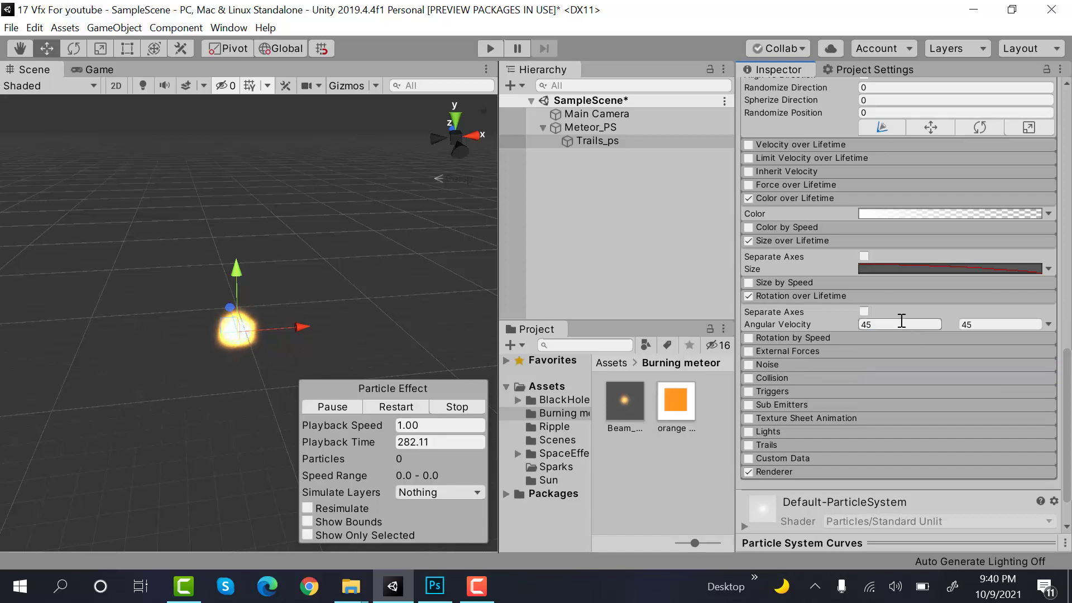
pyautogui.write('-45')
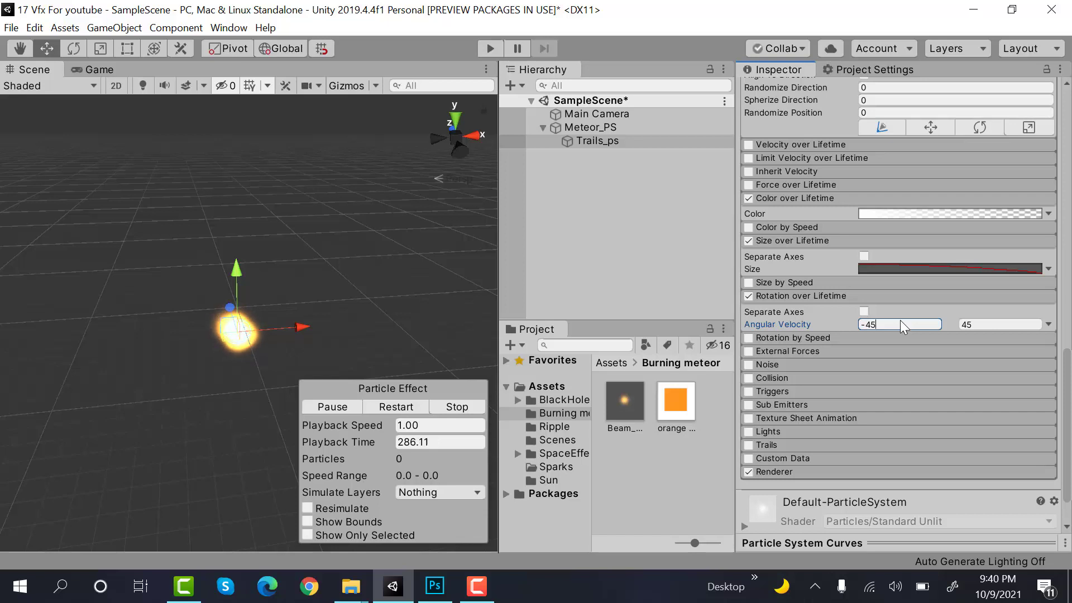
pyautogui.scroll(-3)
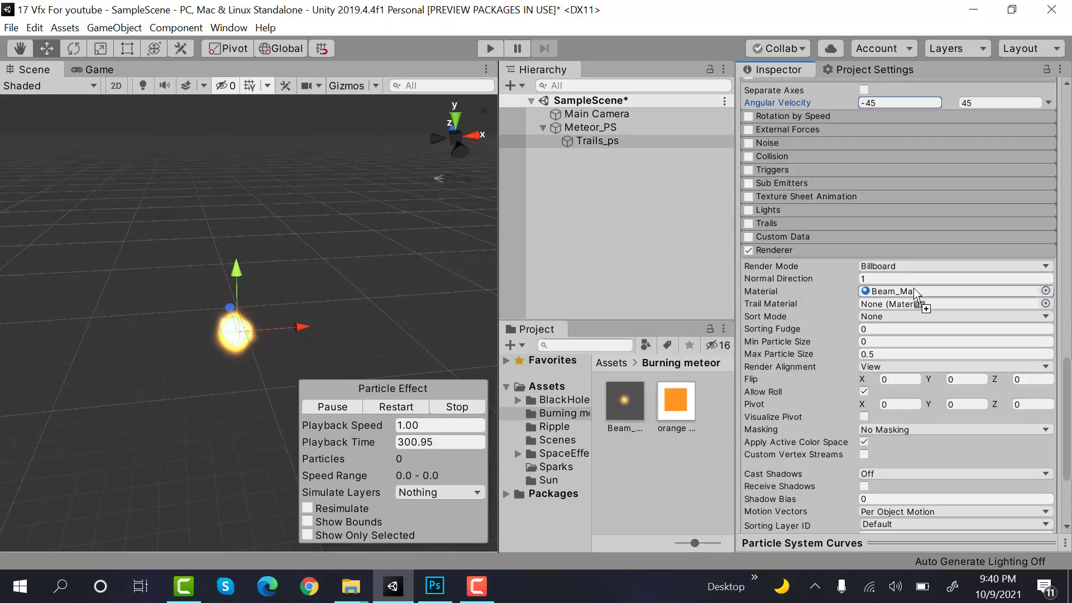
# Restart the effect to preview the flame trail and start adding a child under Meteor_PS.
pyautogui.click(395, 407)
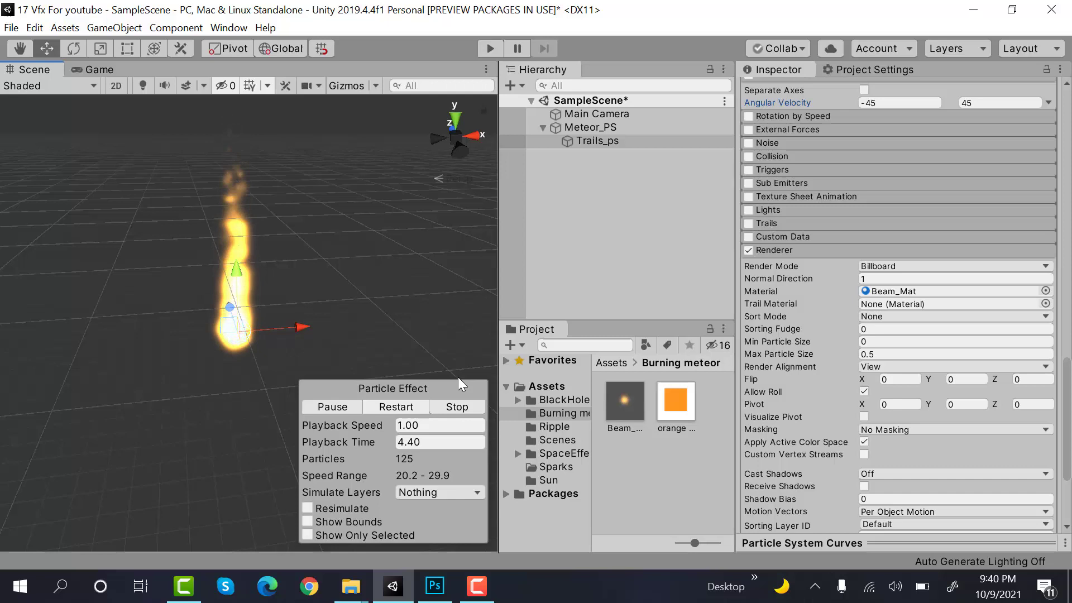
pyautogui.rightClick(590, 127)
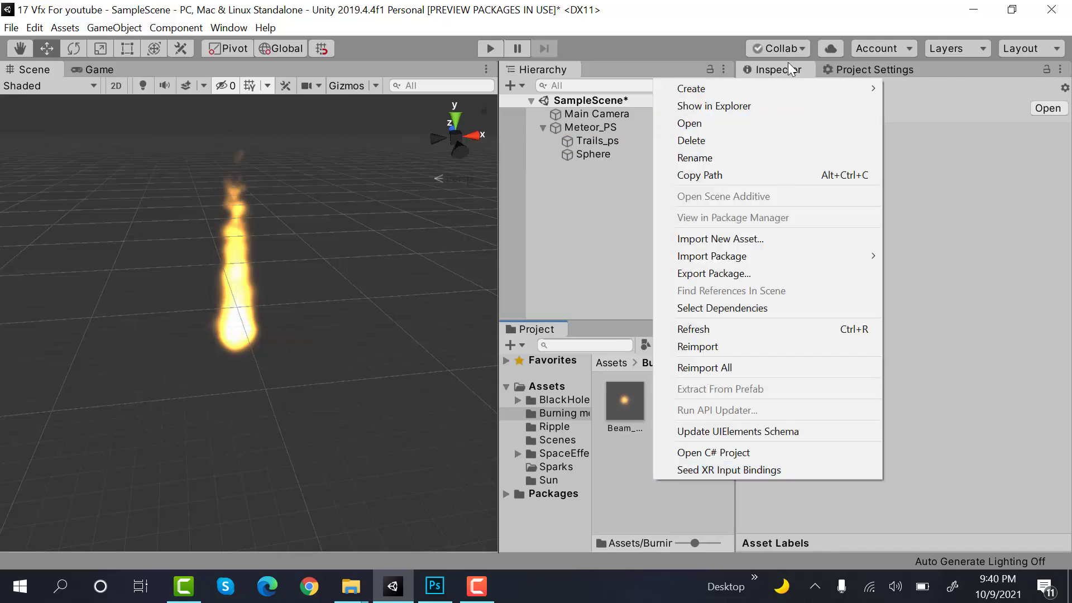
# Create SphereMat with Metallic 1 in the Burning meteor folder and assign it to the Sphere.
pyautogui.click(690, 88)
pyautogui.write('SphereMat')
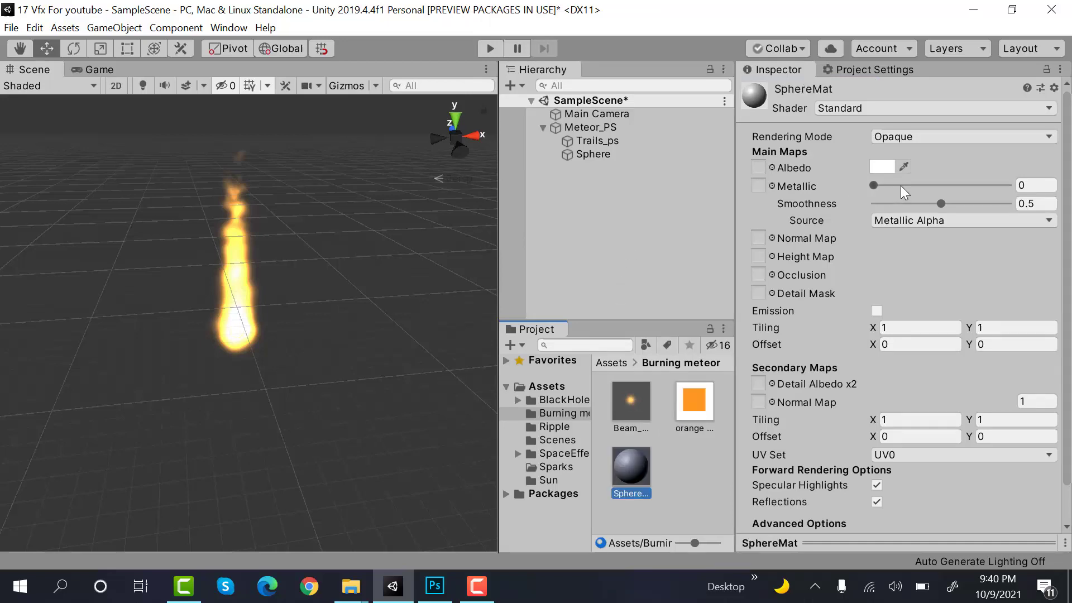
pyautogui.moveTo(940, 203); pyautogui.dragTo(906, 203)
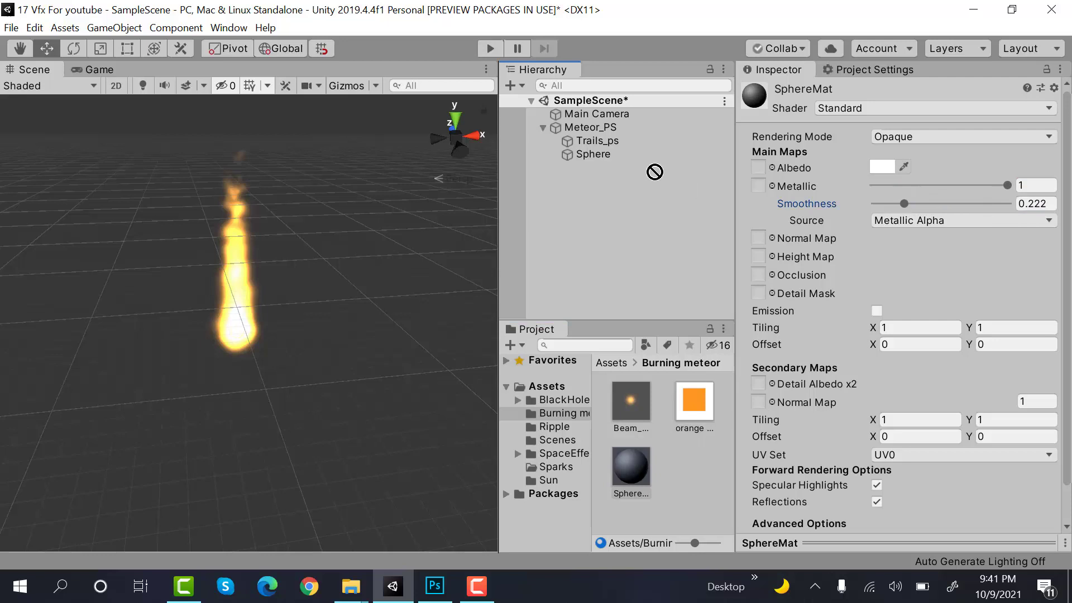
pyautogui.click(594, 154)
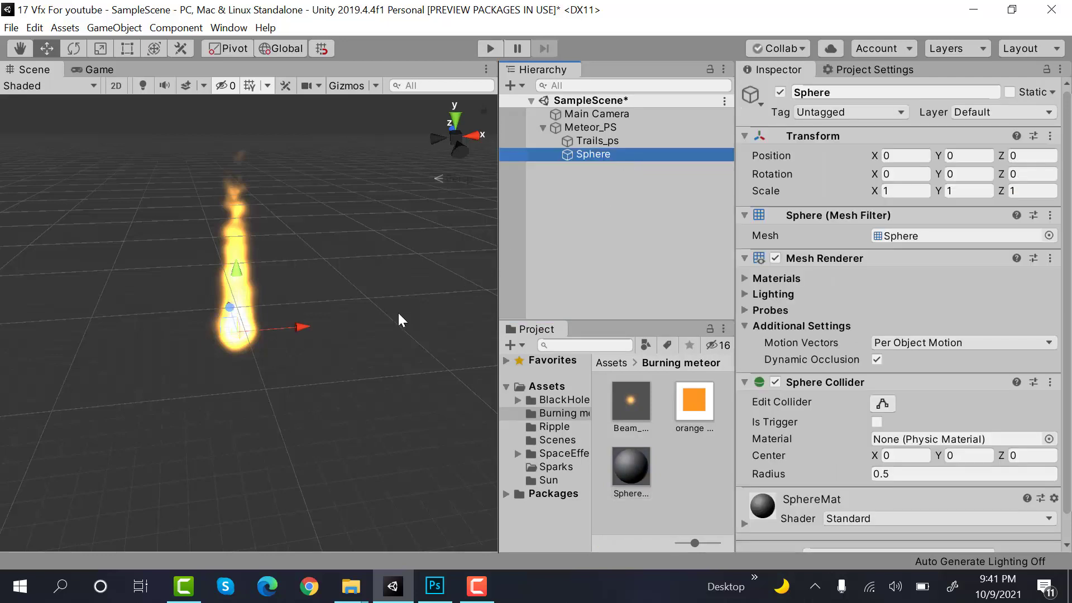
pyautogui.moveTo(404, 321)
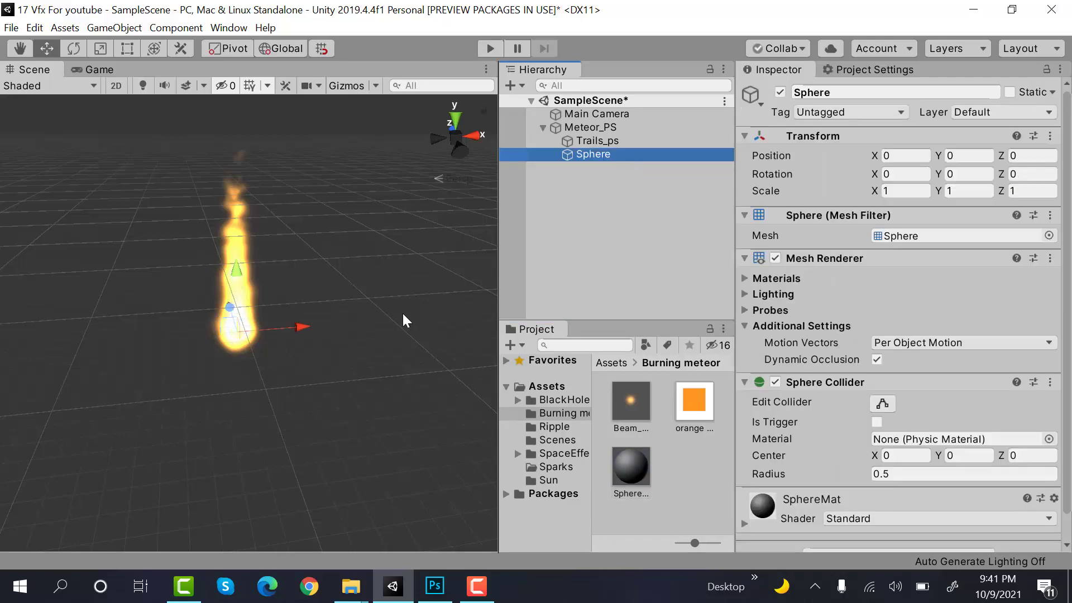
# Set SphereMat's albedo to dark red 7B0000.
pyautogui.click(630, 467)
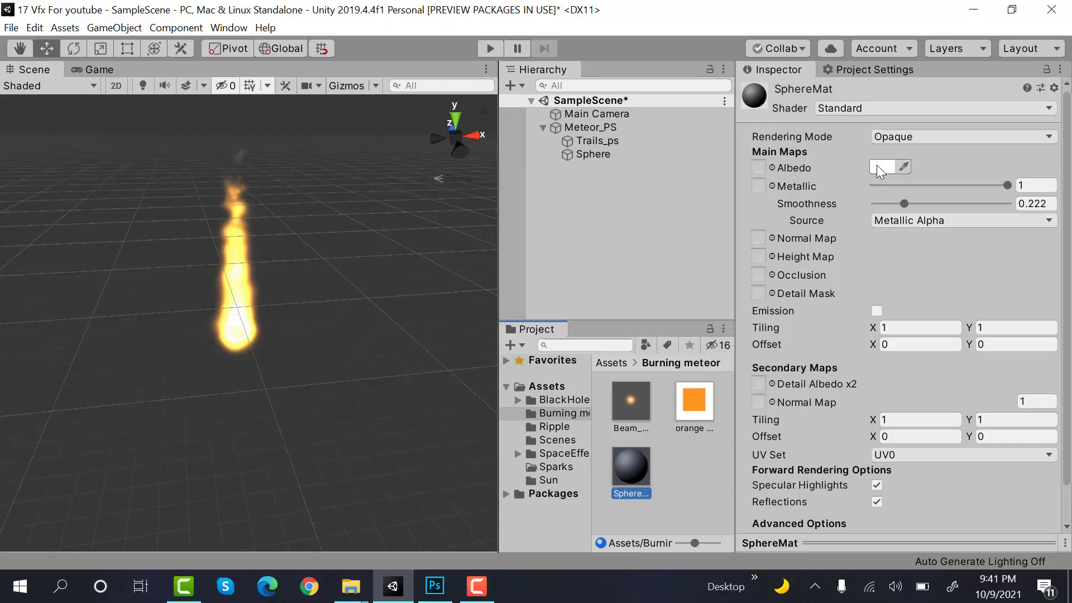
pyautogui.click(881, 166)
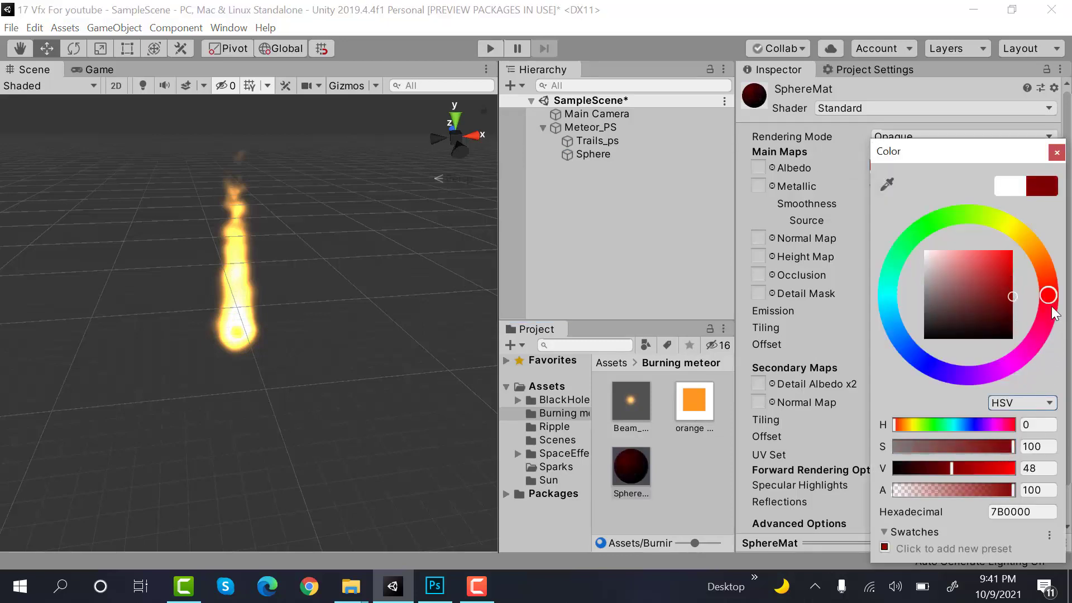
pyautogui.moveTo(1048, 294); pyautogui.dragTo(1049, 303)
pyautogui.write('2')
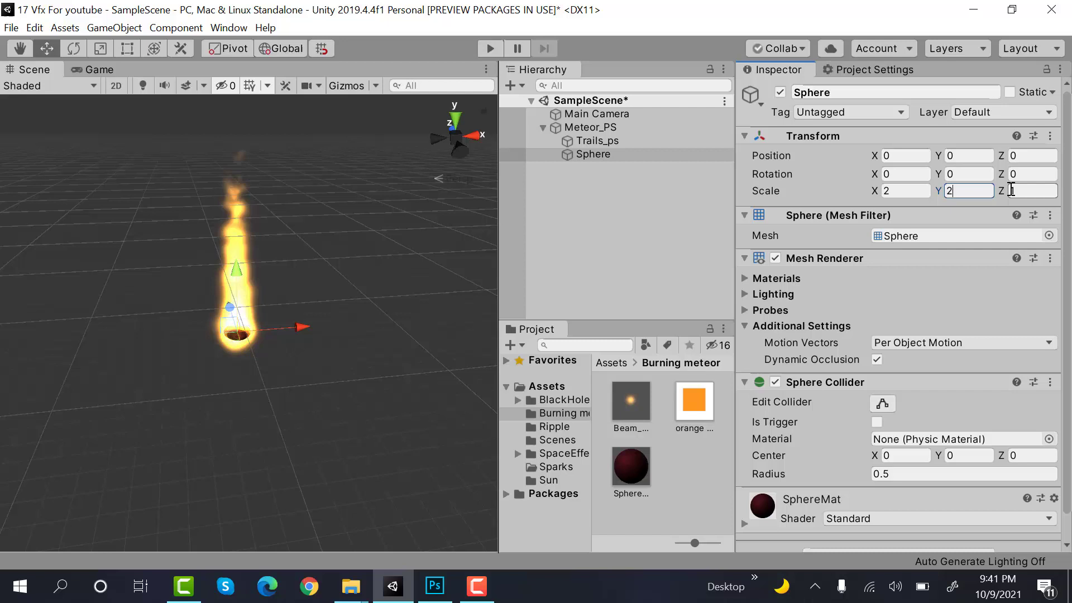
# Select Meteor_PS, restart the effect and view the finished meteor in the Game view.
pyautogui.click(597, 141)
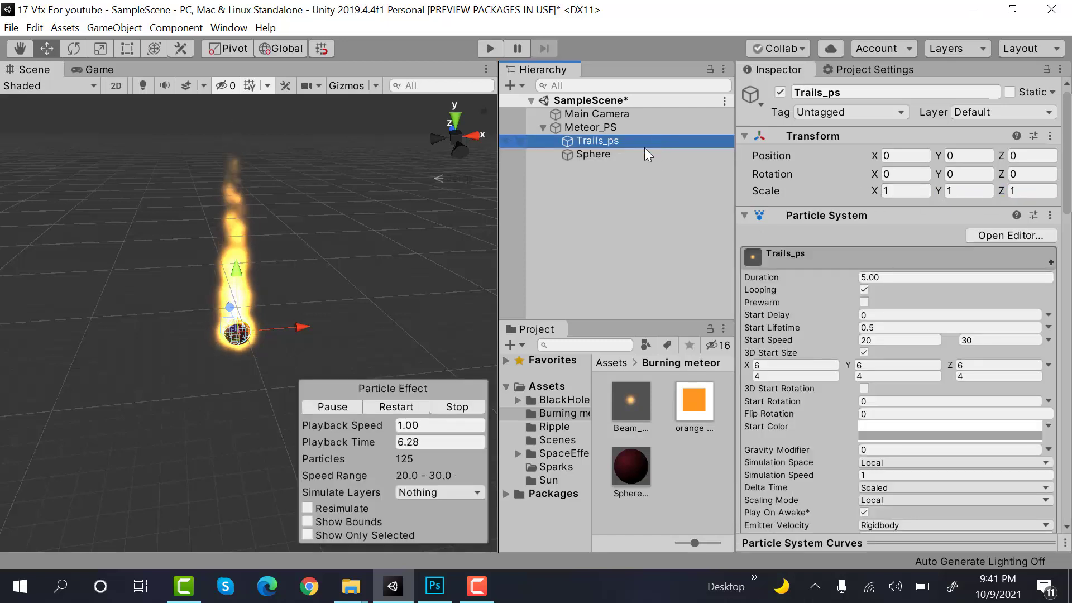
pyautogui.click(590, 128)
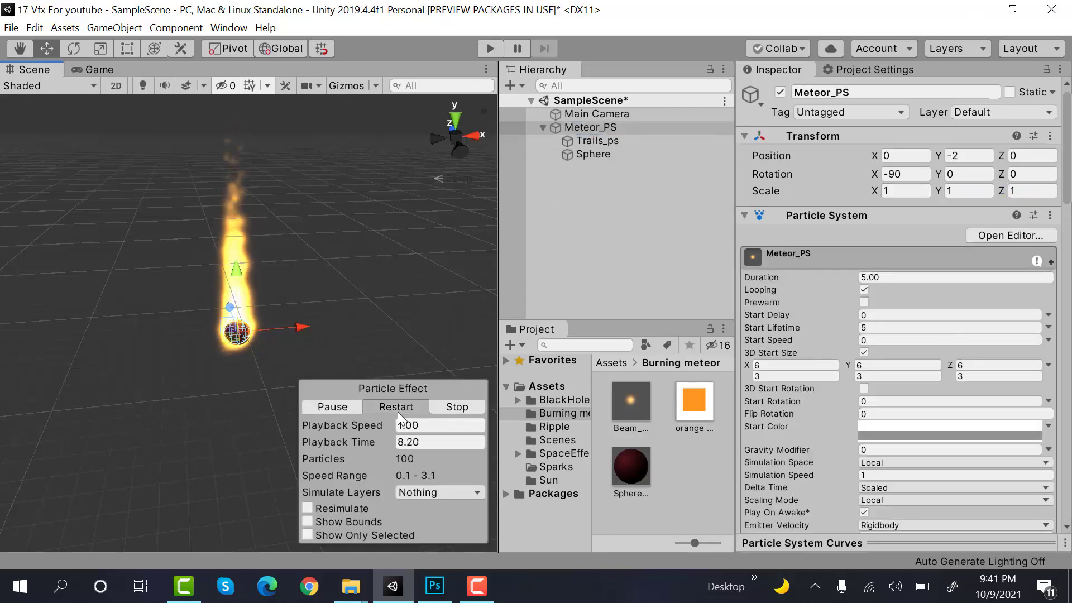
pyautogui.click(456, 407)
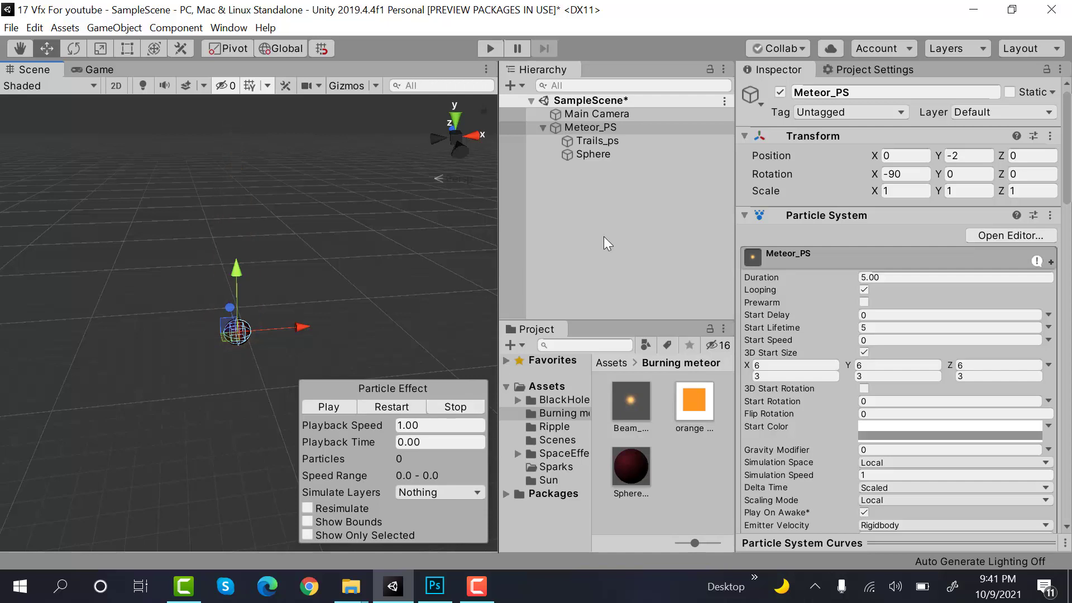
pyautogui.click(98, 70)
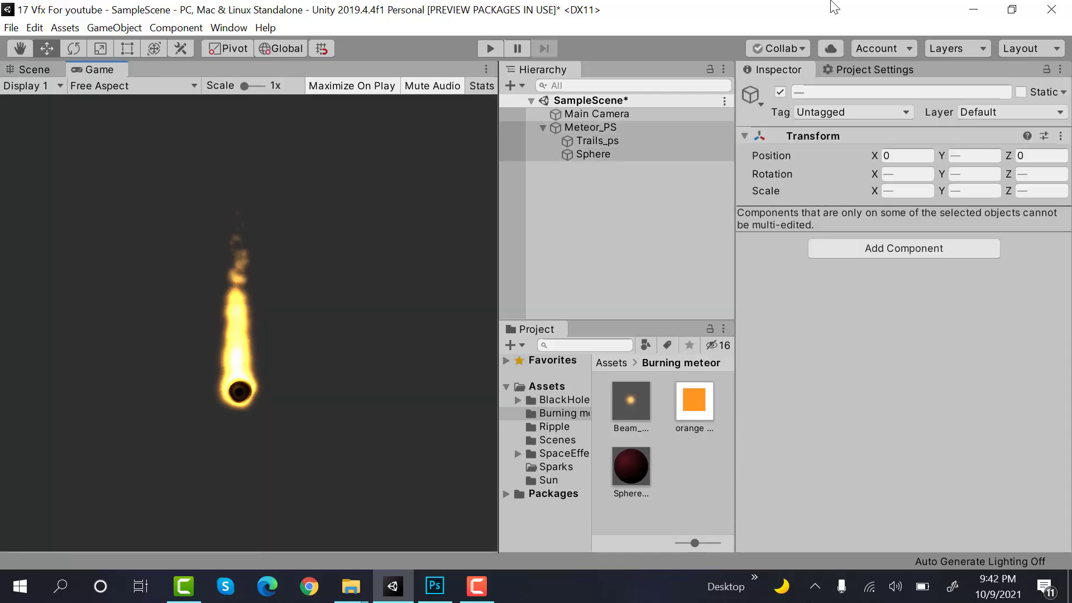